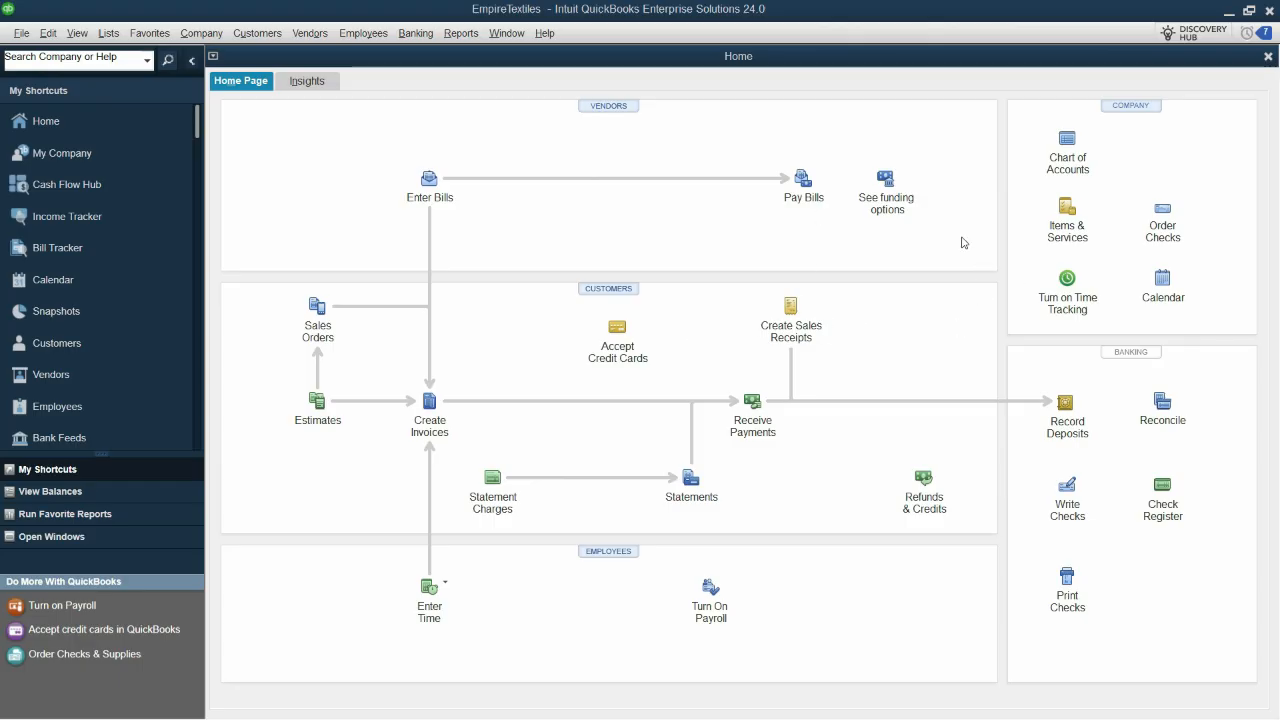
pyautogui.moveTo(1067, 210)
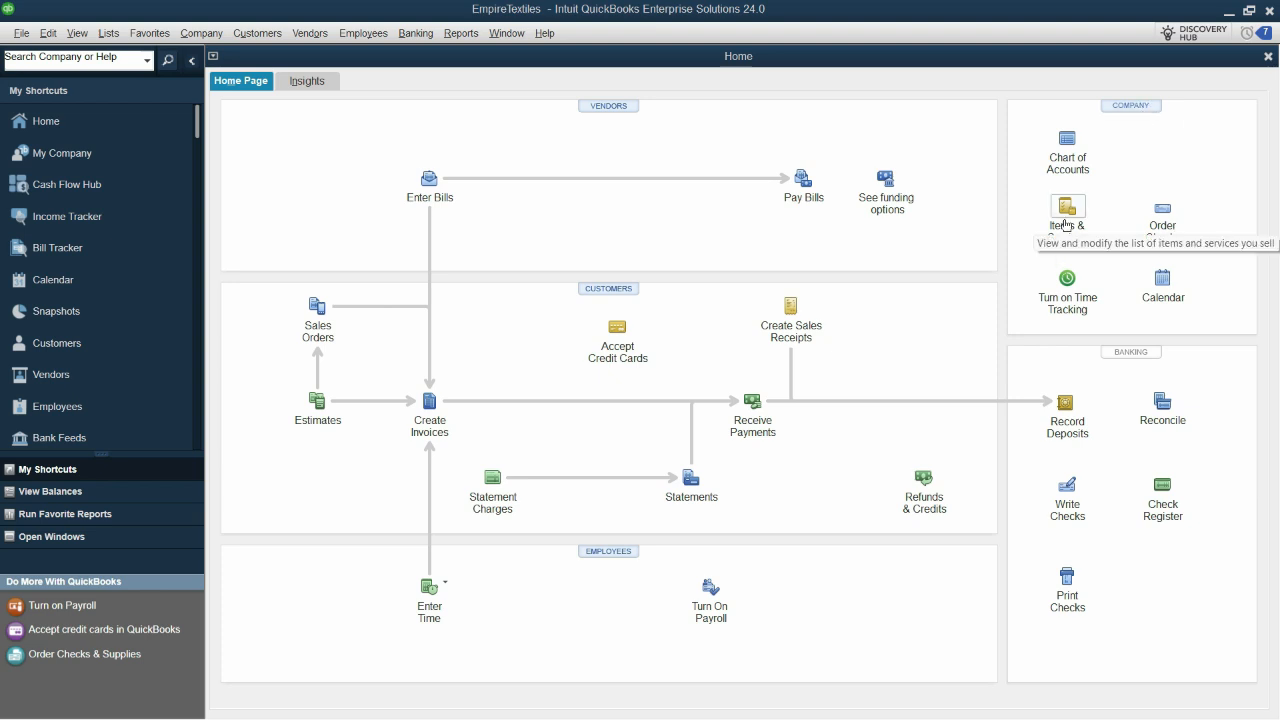
# Open Items & Services and start a new item to review the offered item types.
pyautogui.click(1067, 207)
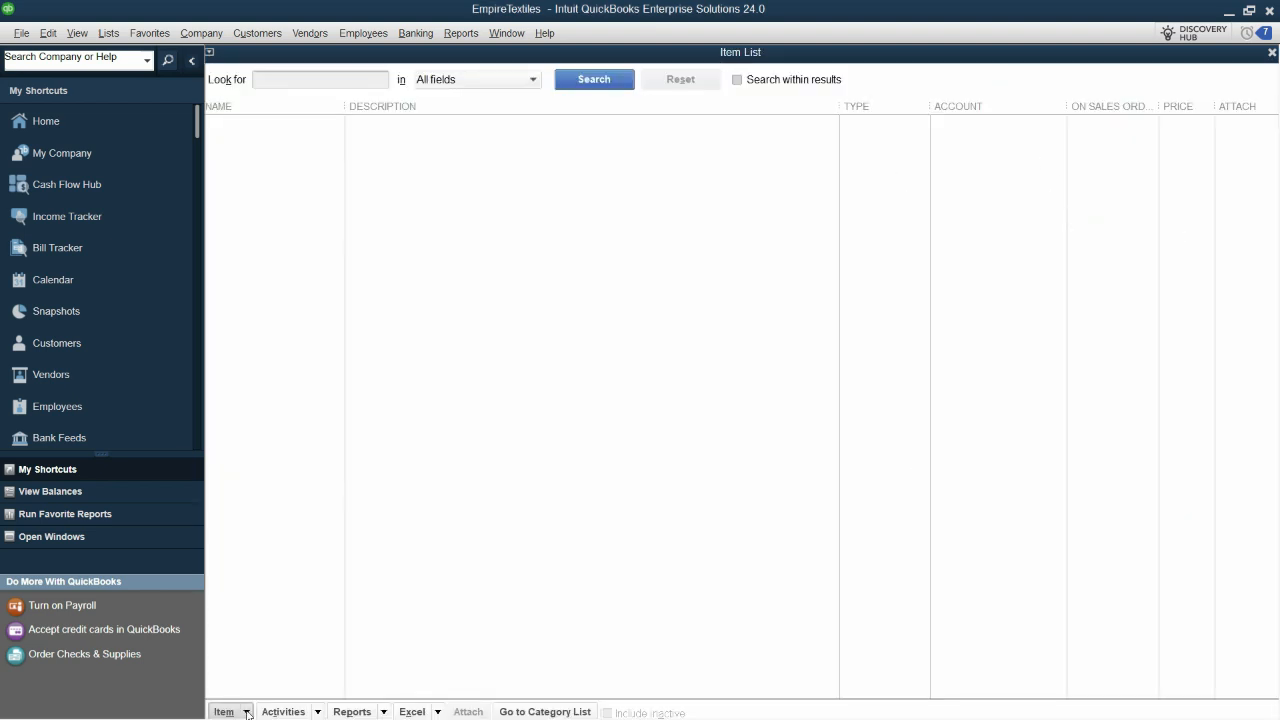
pyautogui.click(224, 711)
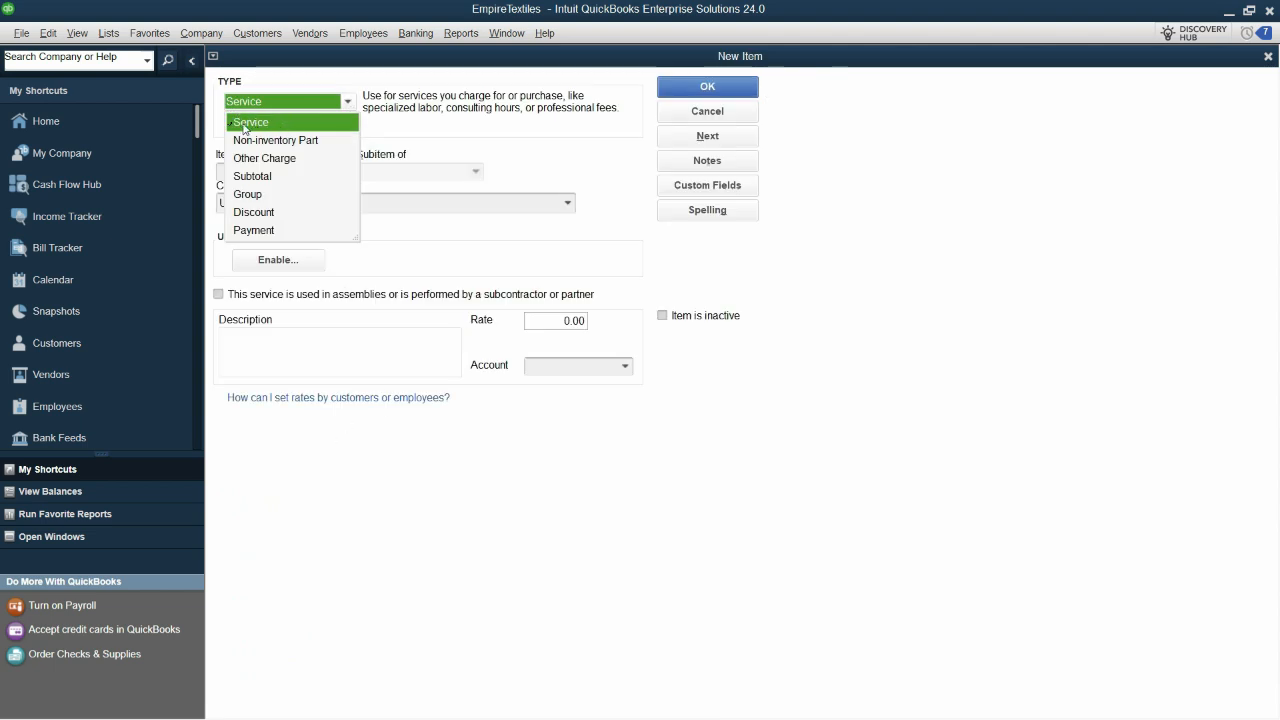
pyautogui.moveTo(298, 147)
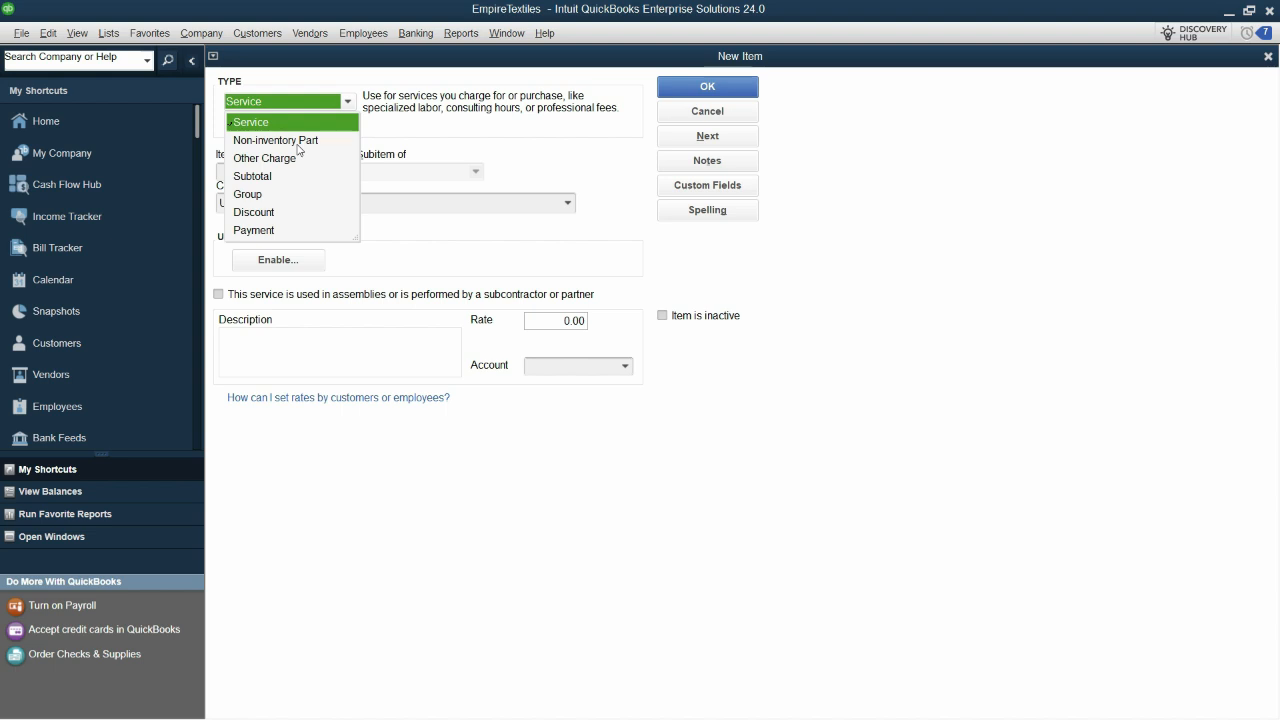
pyautogui.moveTo(311, 217)
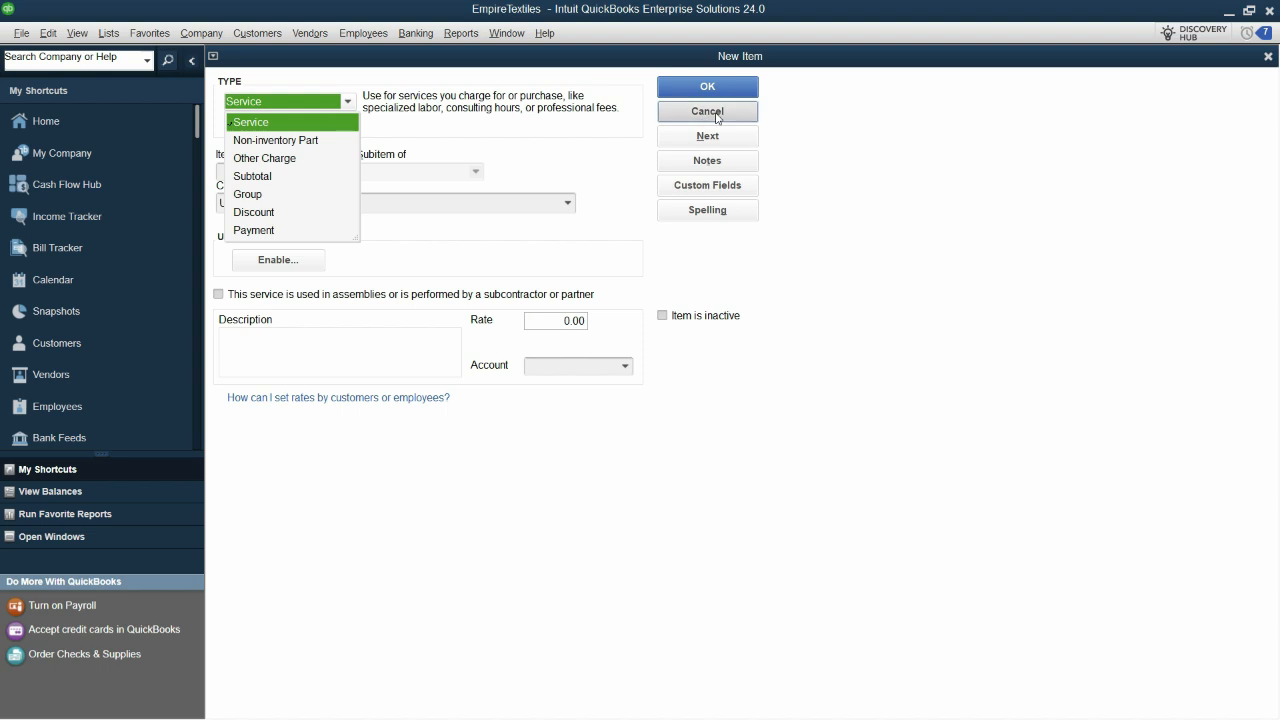
# Cancel the new item and enable inventory and purchase orders in company Items & Inventory preferences.
pyautogui.click(47, 33)
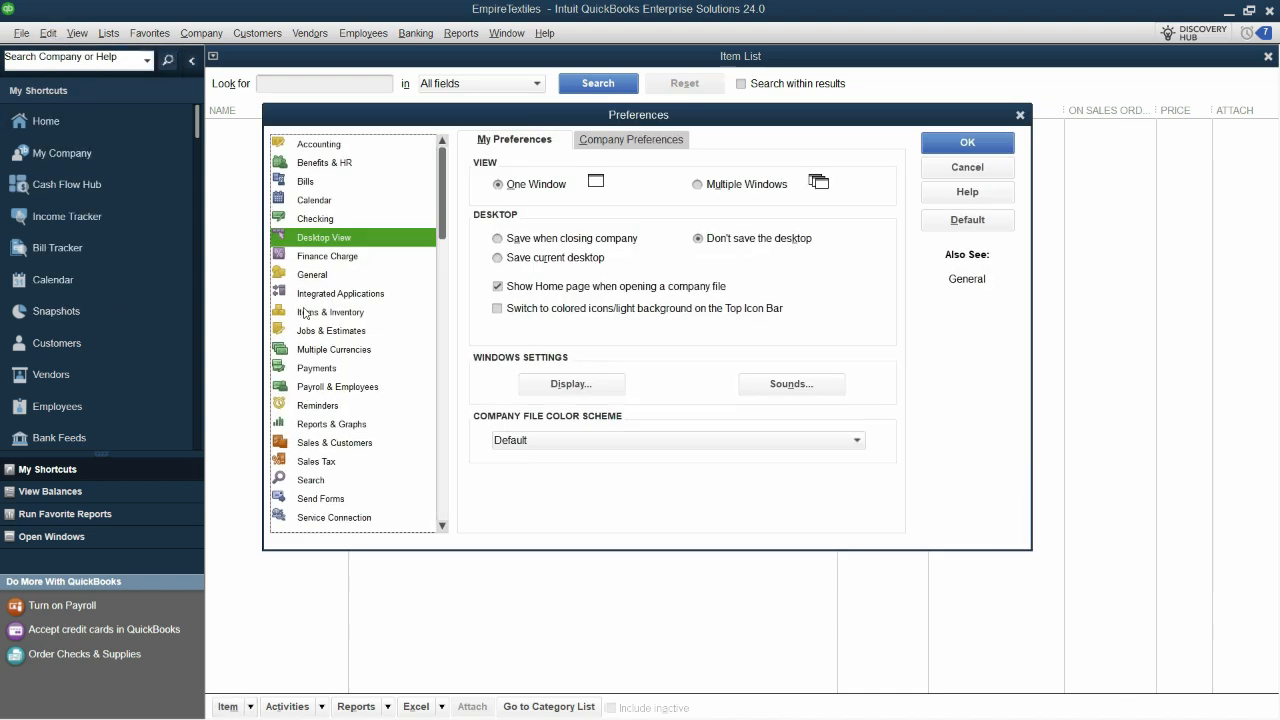
pyautogui.click(330, 312)
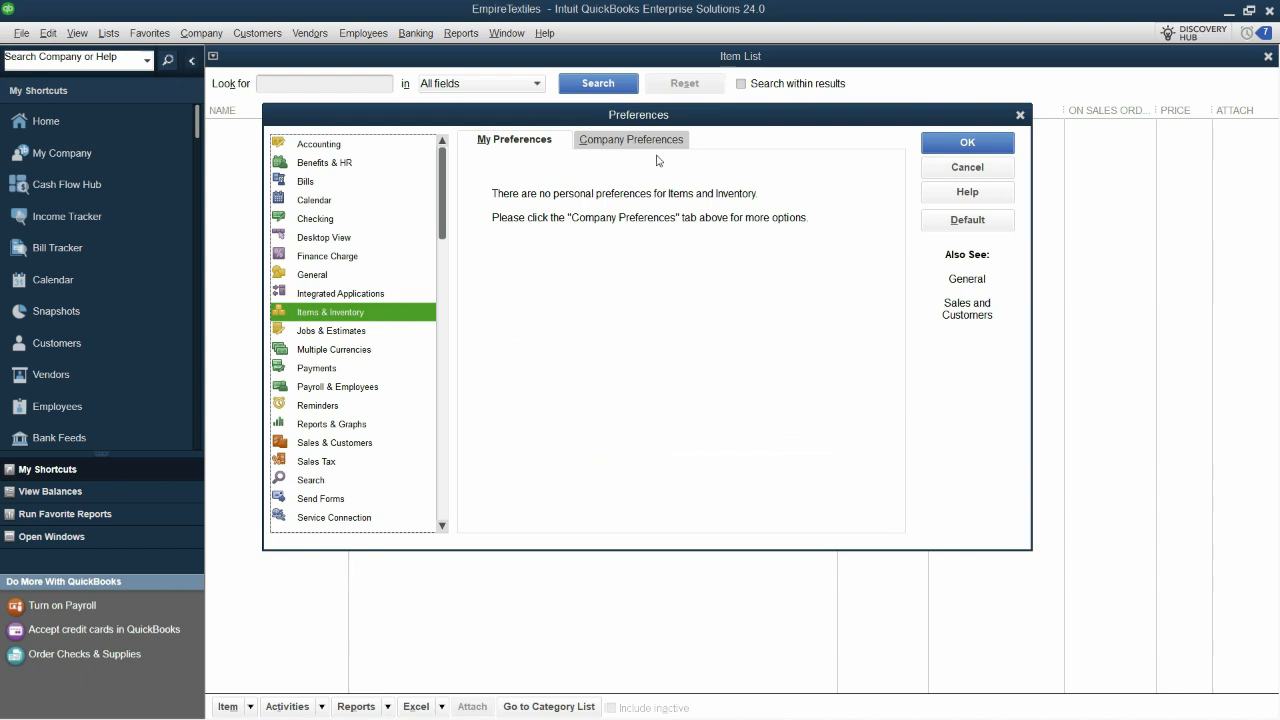
pyautogui.click(631, 139)
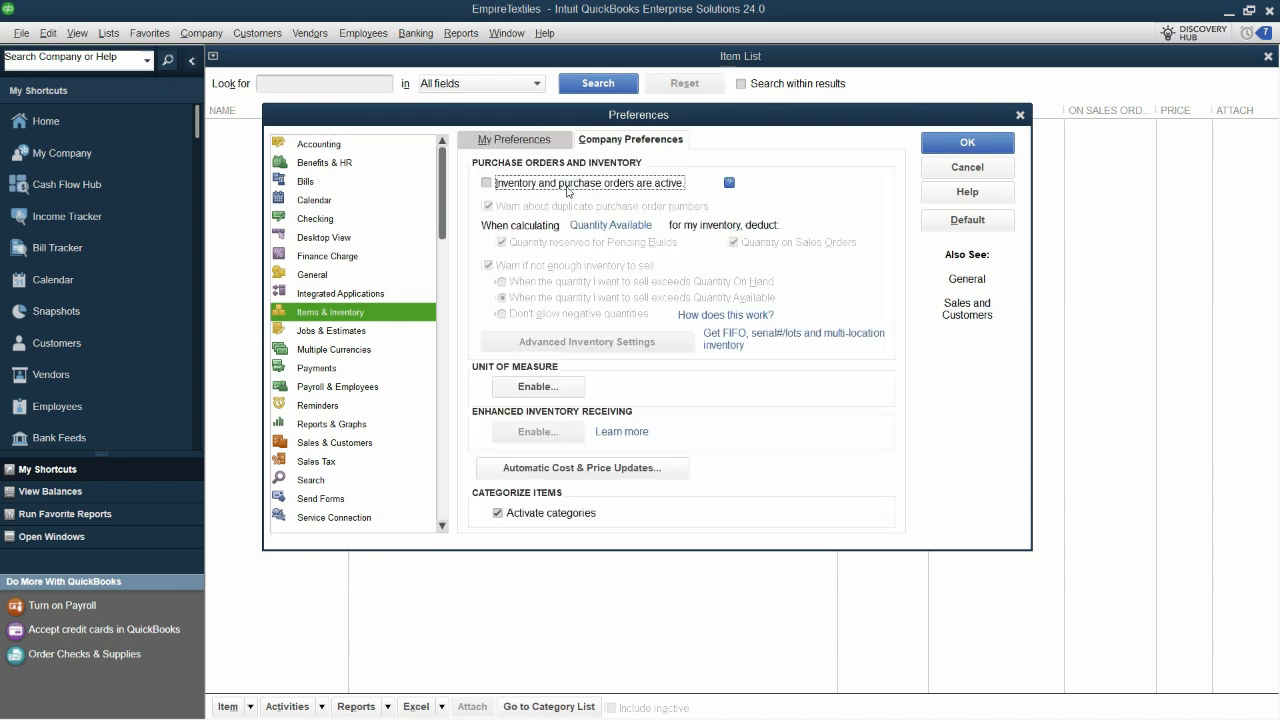
pyautogui.click(487, 183)
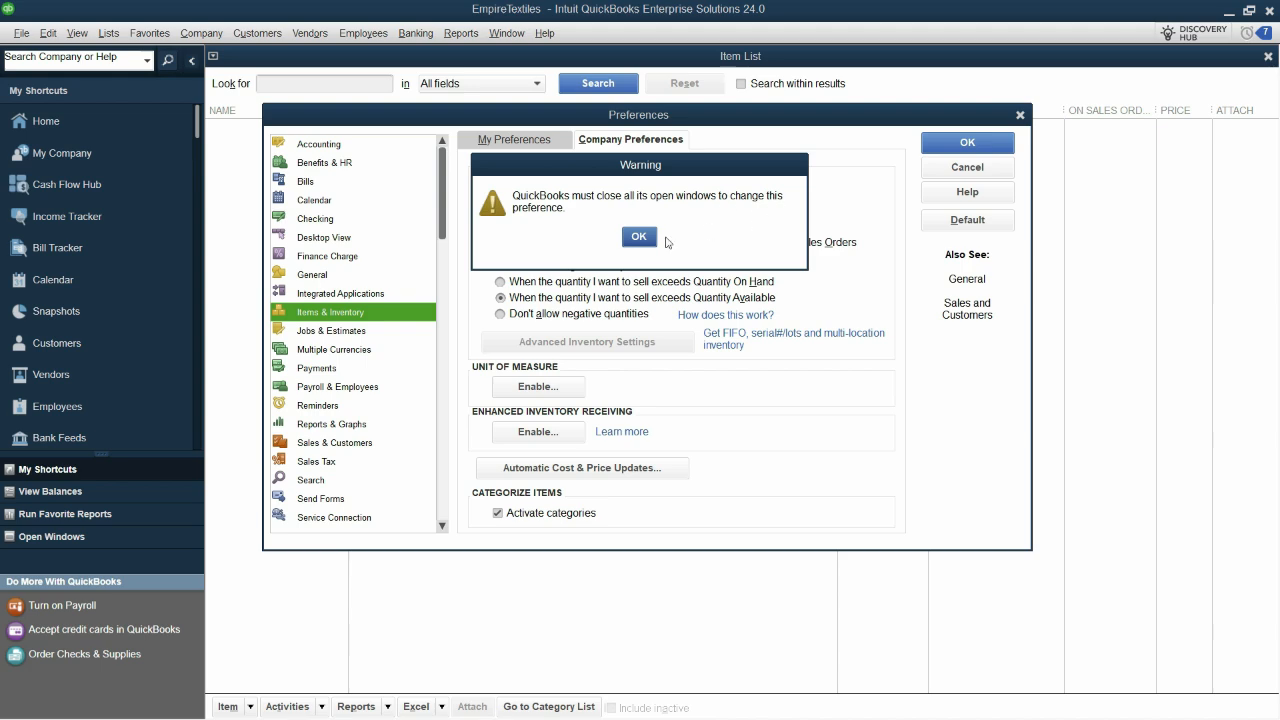
pyautogui.click(639, 237)
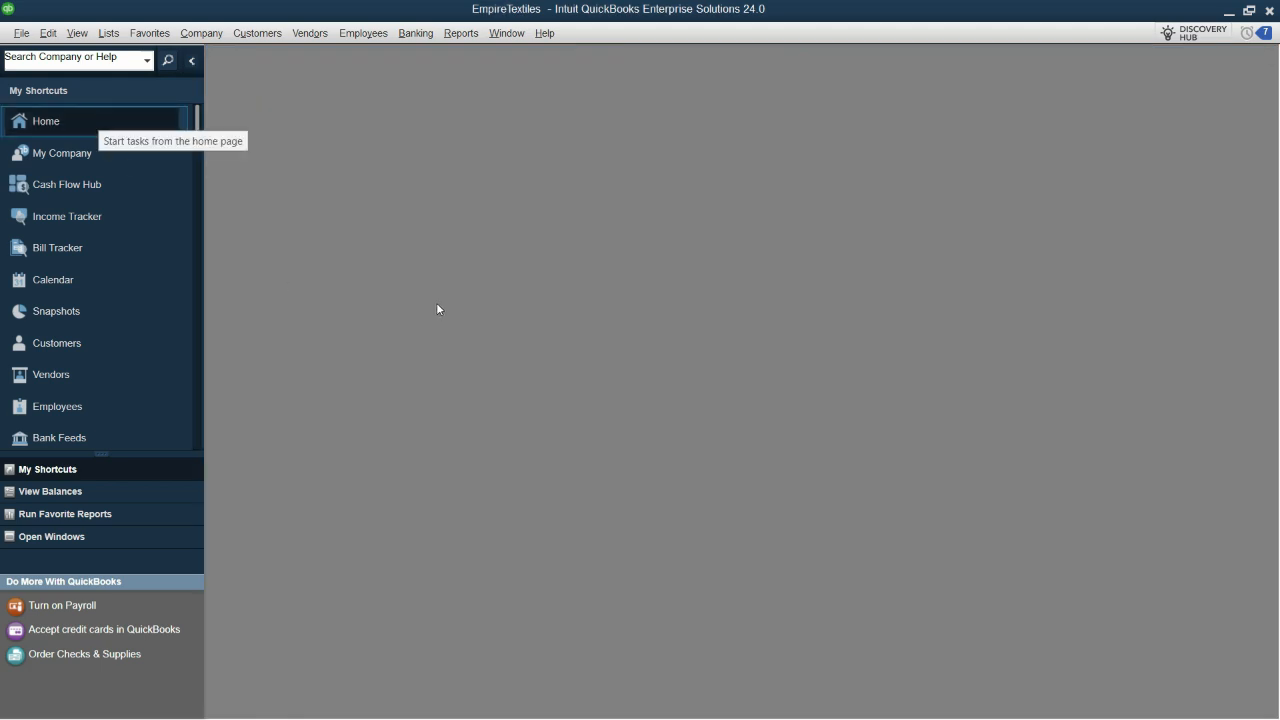
# Reopen the Item List from Home, then cancel the Add/Edit Multiple Items Cost column choice.
pyautogui.click(46, 121)
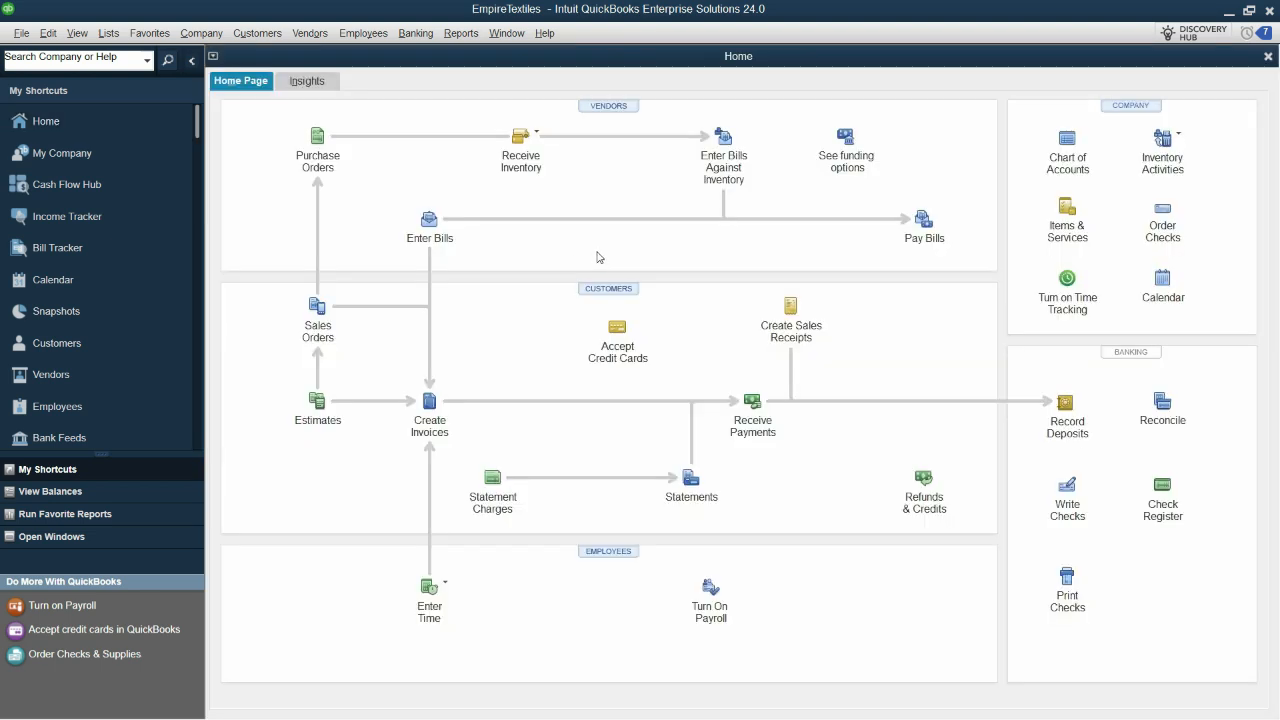
pyautogui.moveTo(1067, 215)
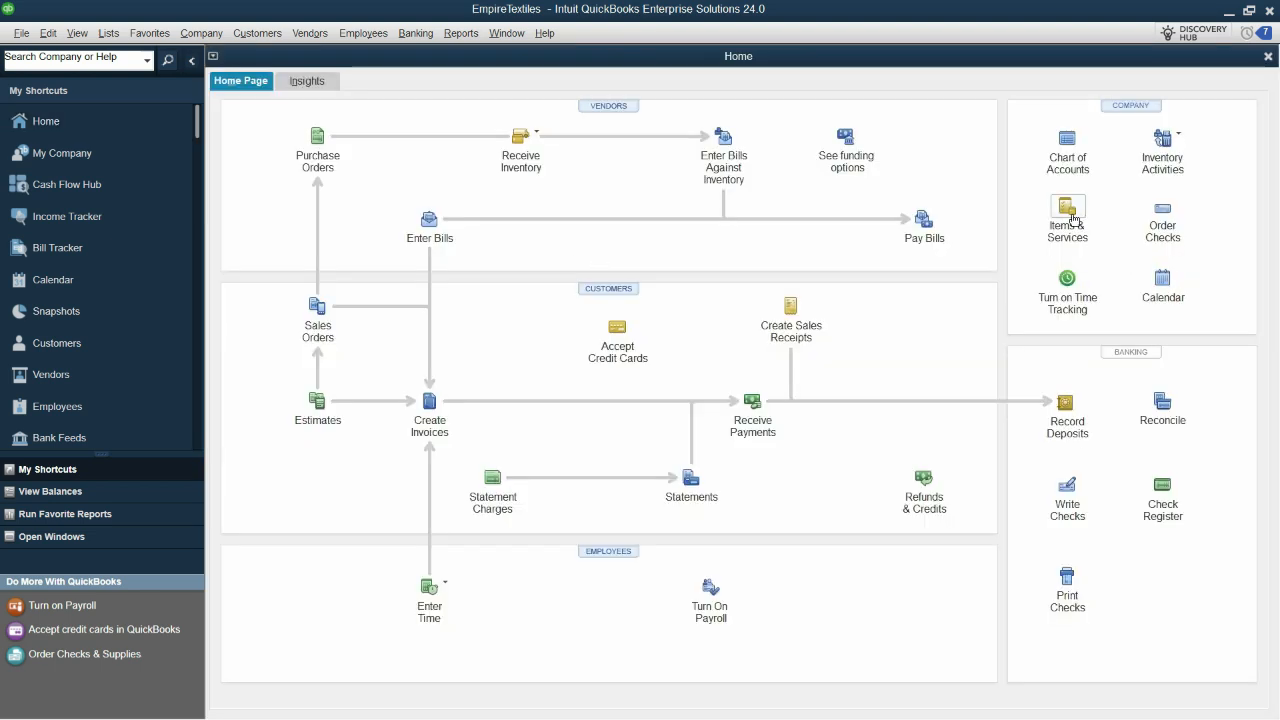
pyautogui.click(1067, 218)
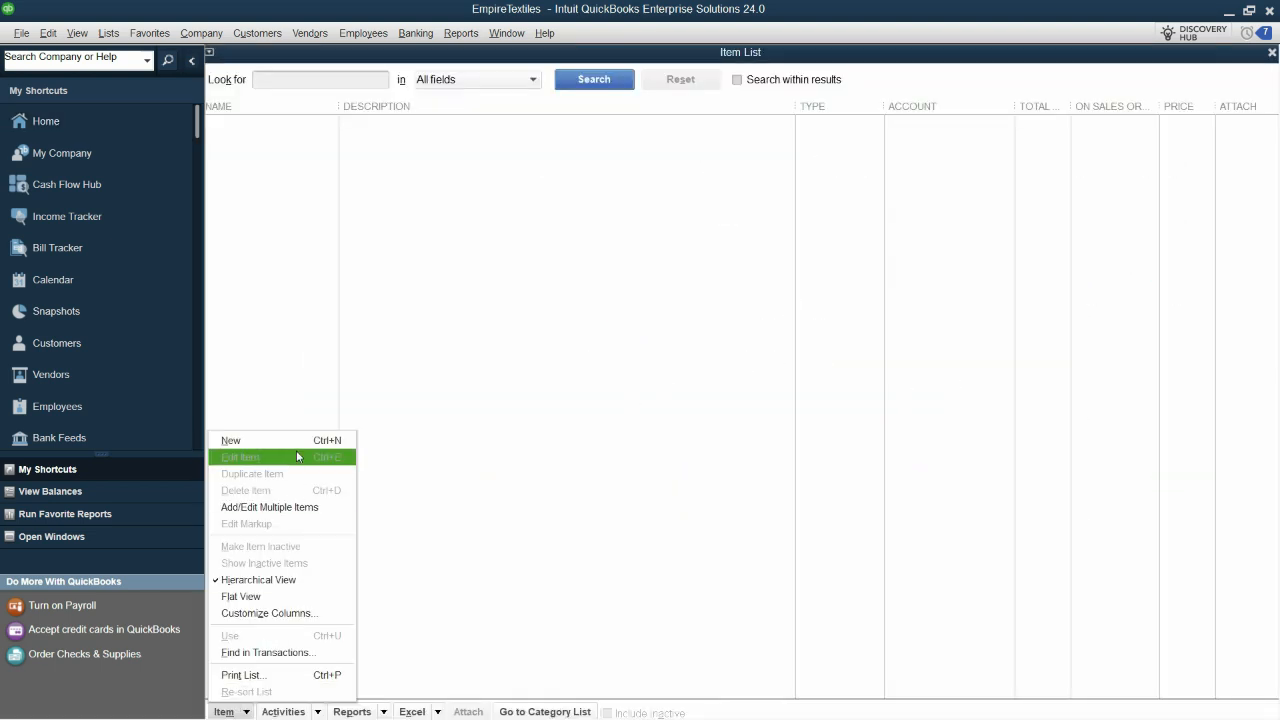
pyautogui.click(230, 440)
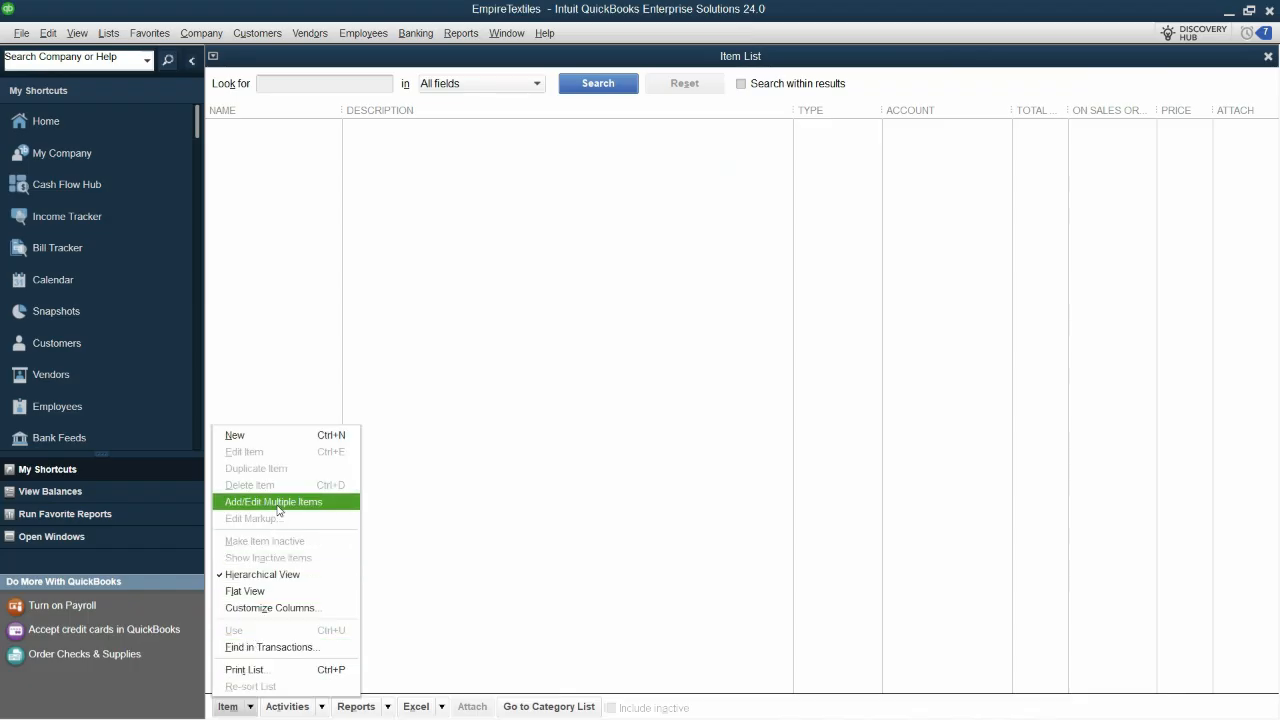
pyautogui.moveTo(307, 510)
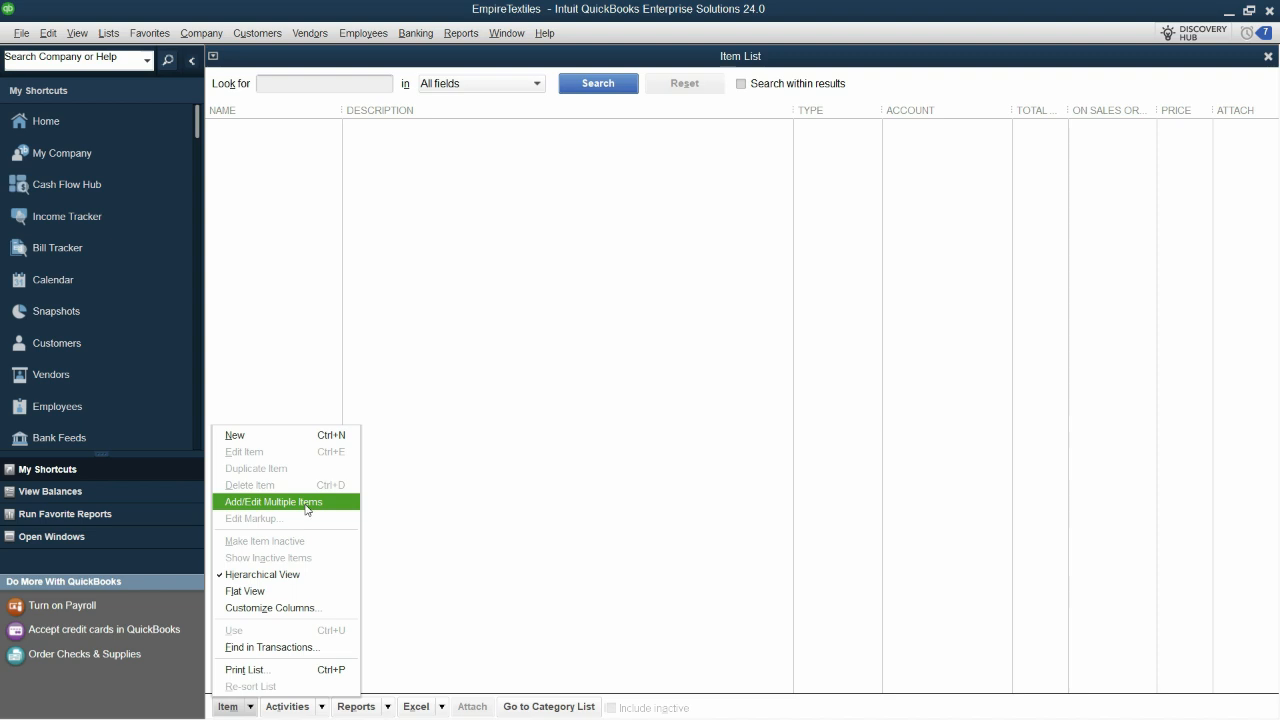
pyautogui.click(272, 501)
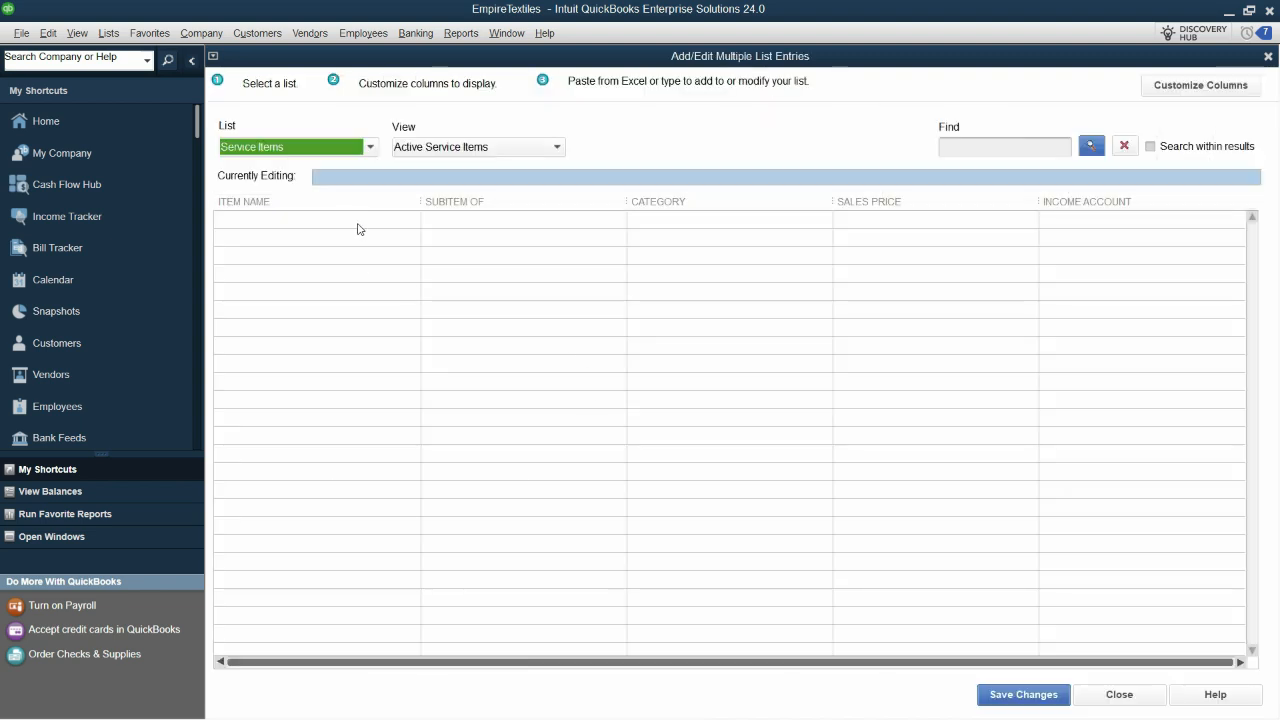
pyautogui.click(1200, 85)
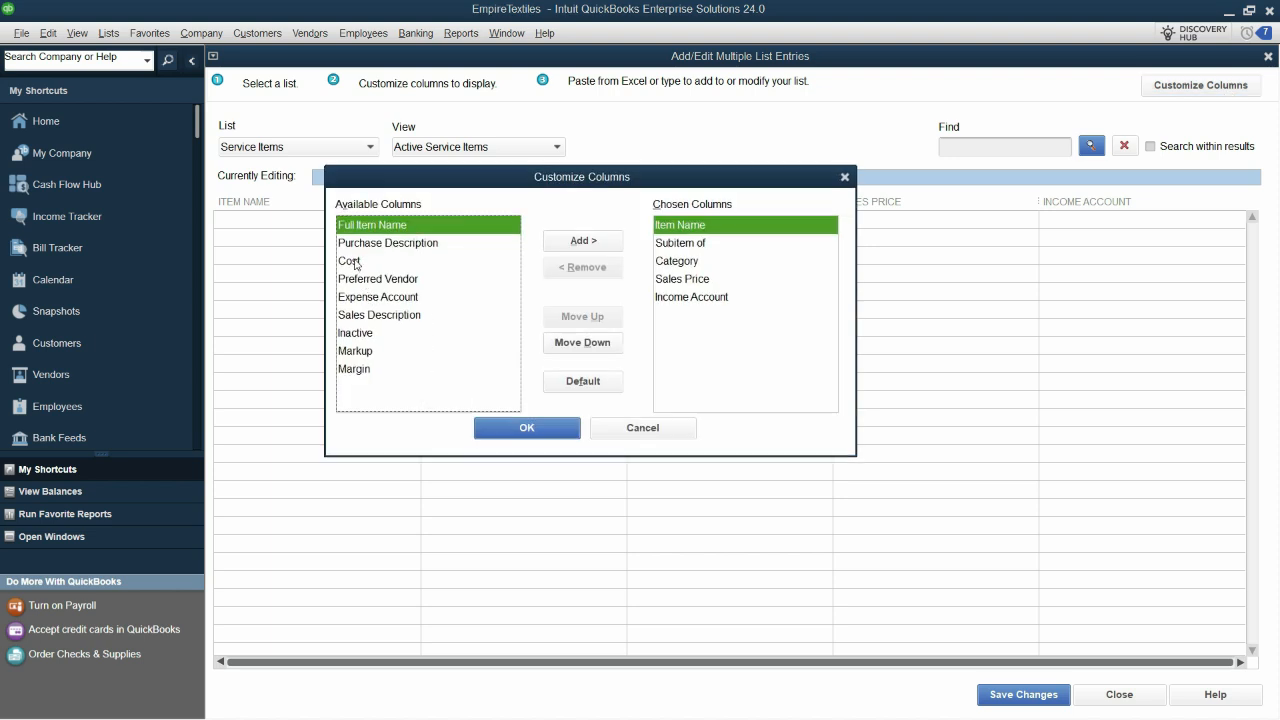
pyautogui.click(349, 260)
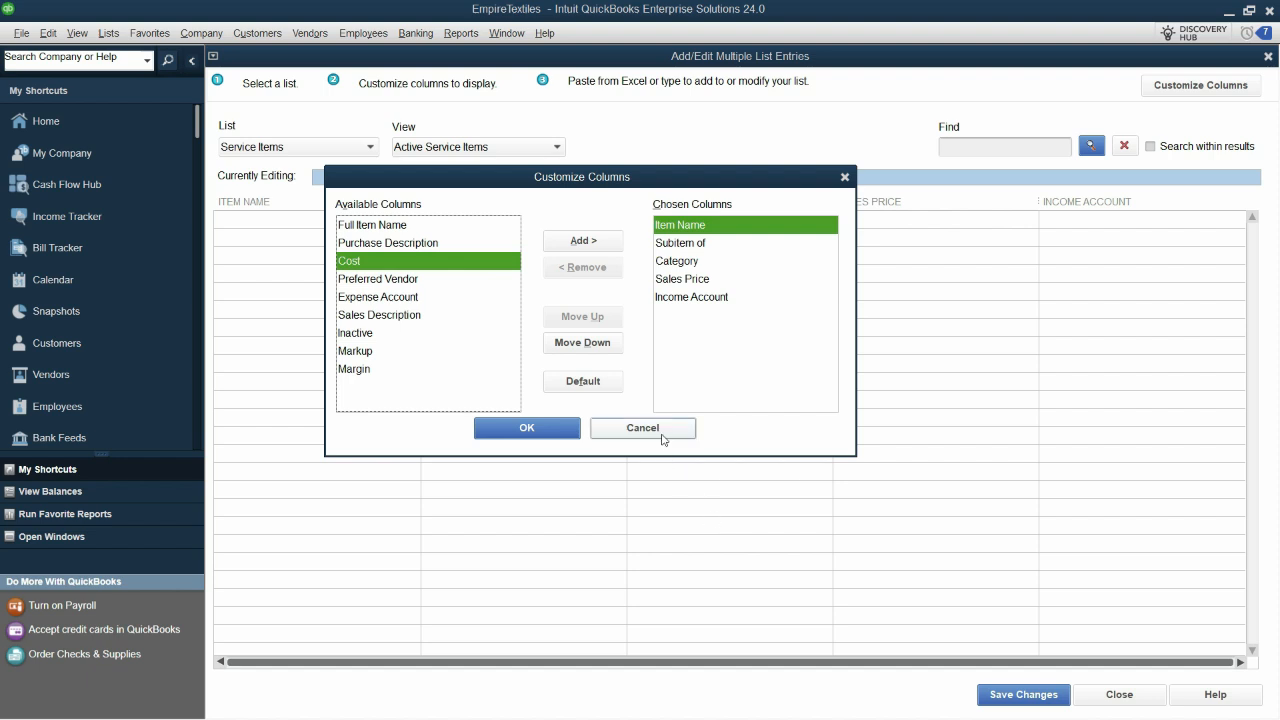
pyautogui.click(642, 428)
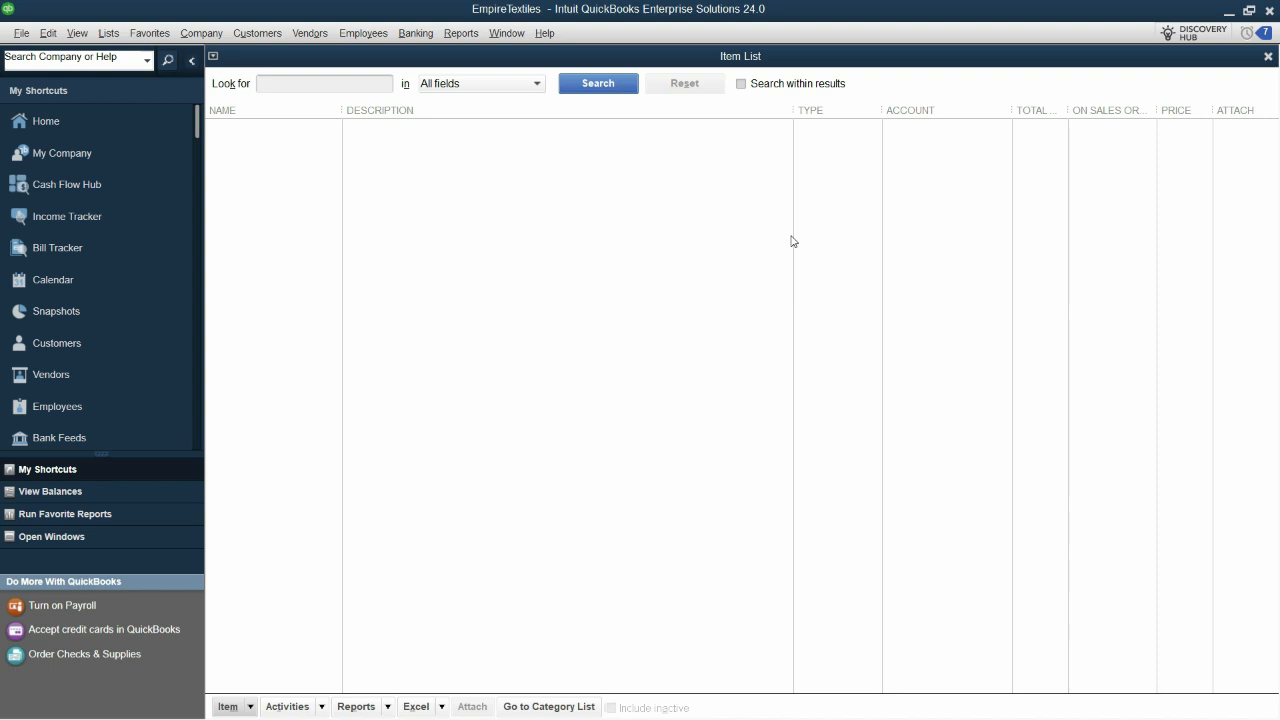
pyautogui.moveTo(562, 282)
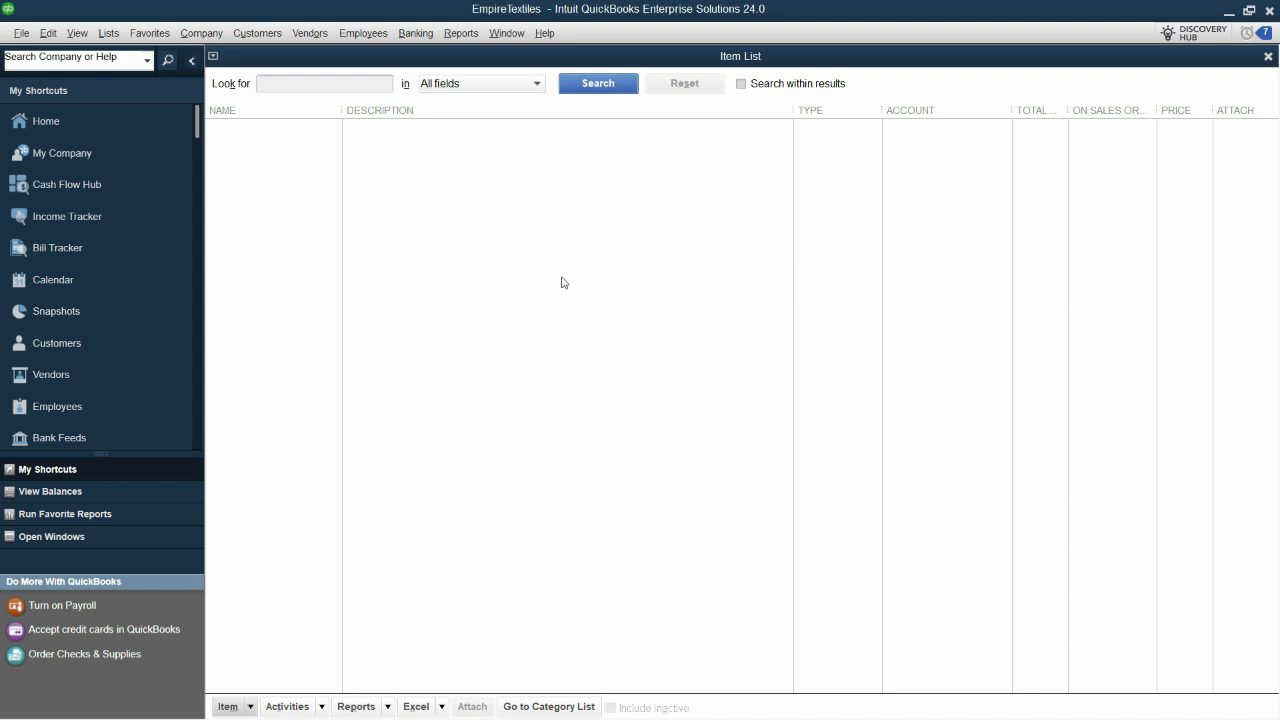
# Start a new inventory part named Cloth A in a new Raw Material category.
pyautogui.click(228, 706)
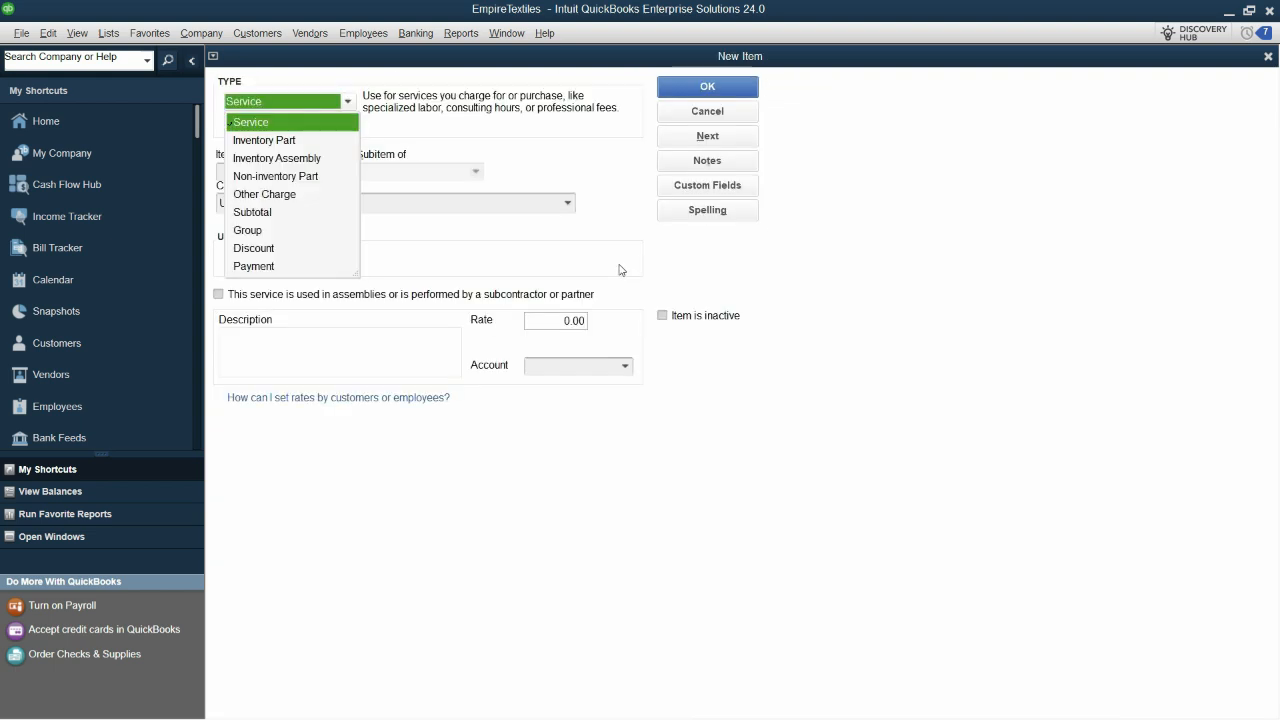
pyautogui.click(264, 140)
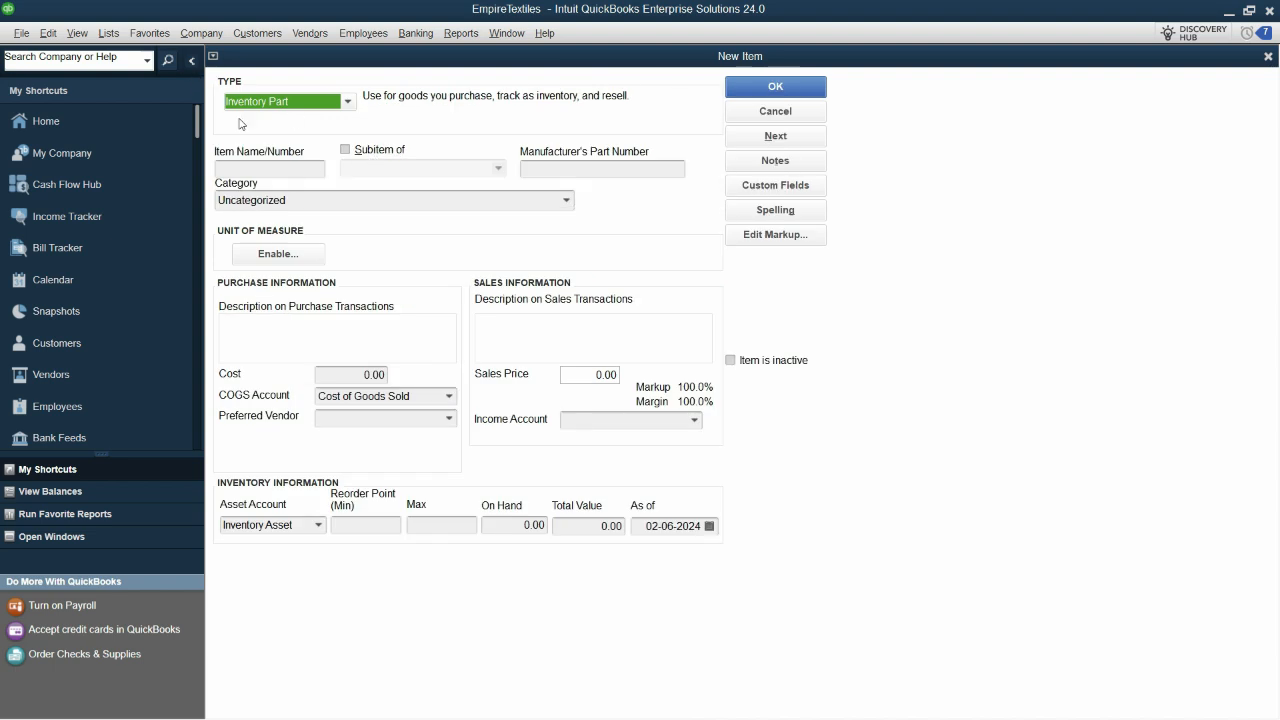
pyautogui.click(270, 168)
pyautogui.write('Cloth A')
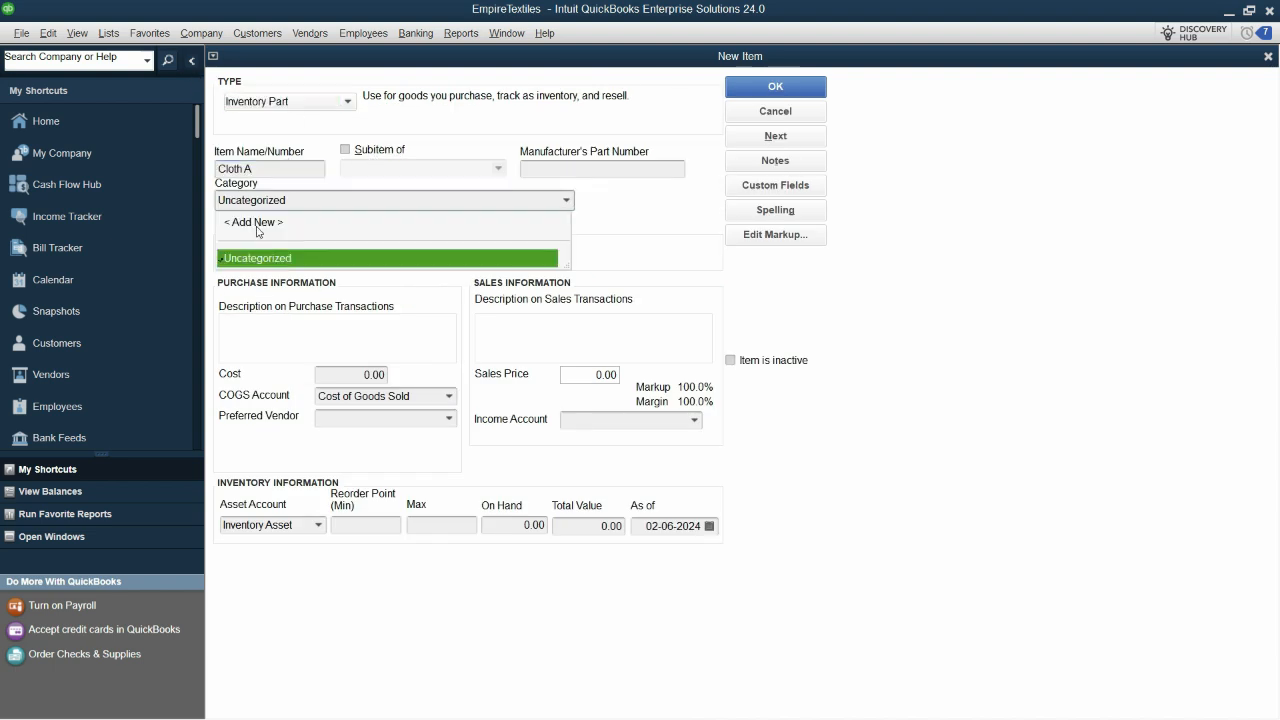
pyautogui.click(251, 222)
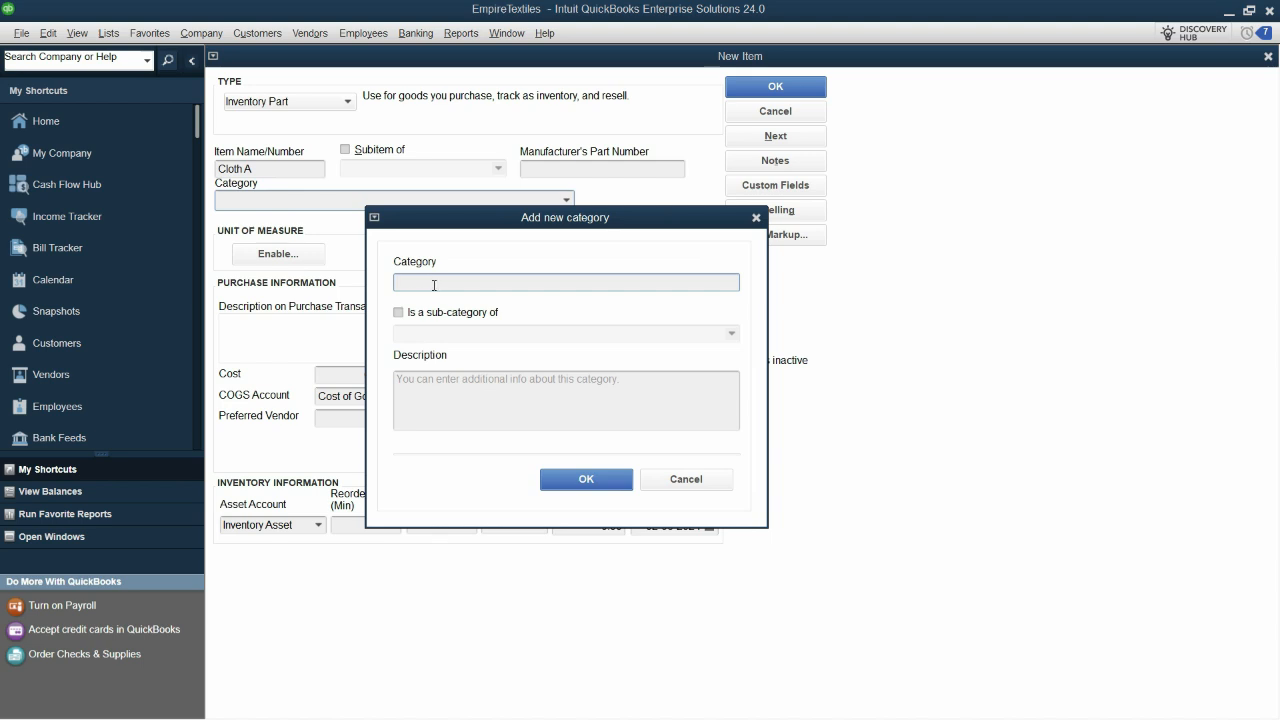
pyautogui.click(586, 479)
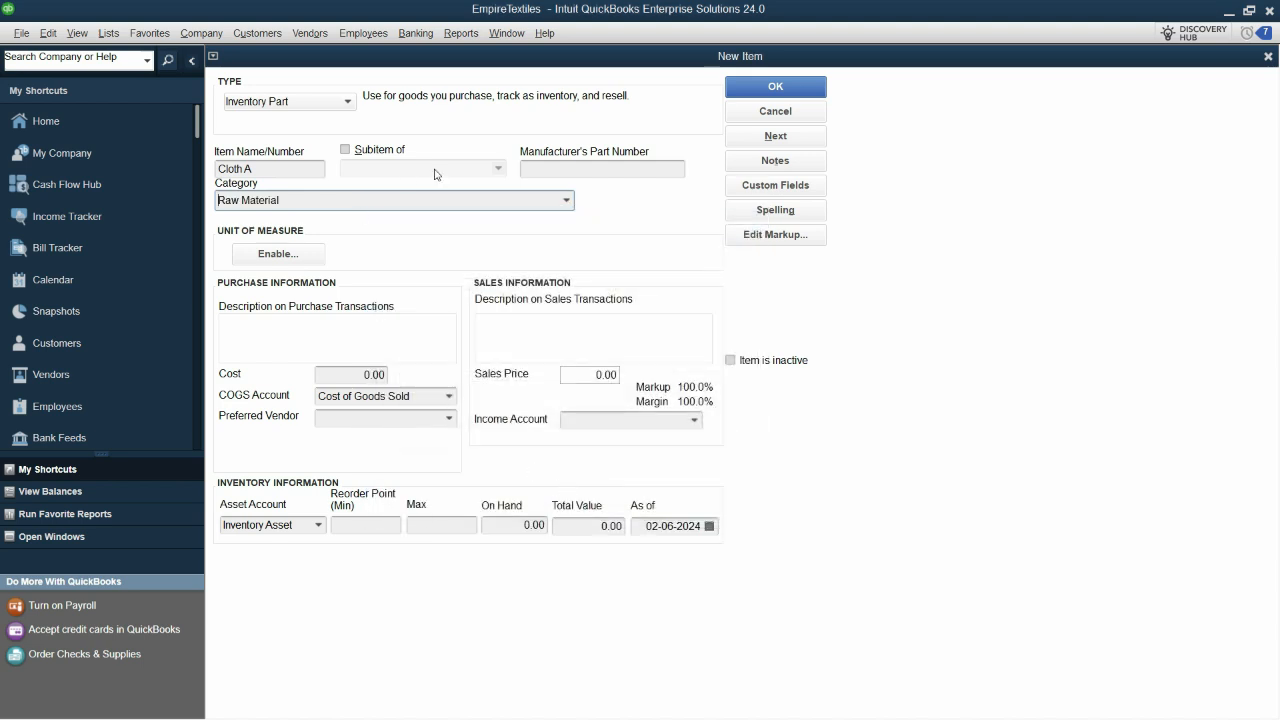
# Enable a single unit of measure per item and choose Length as the type.
pyautogui.click(278, 253)
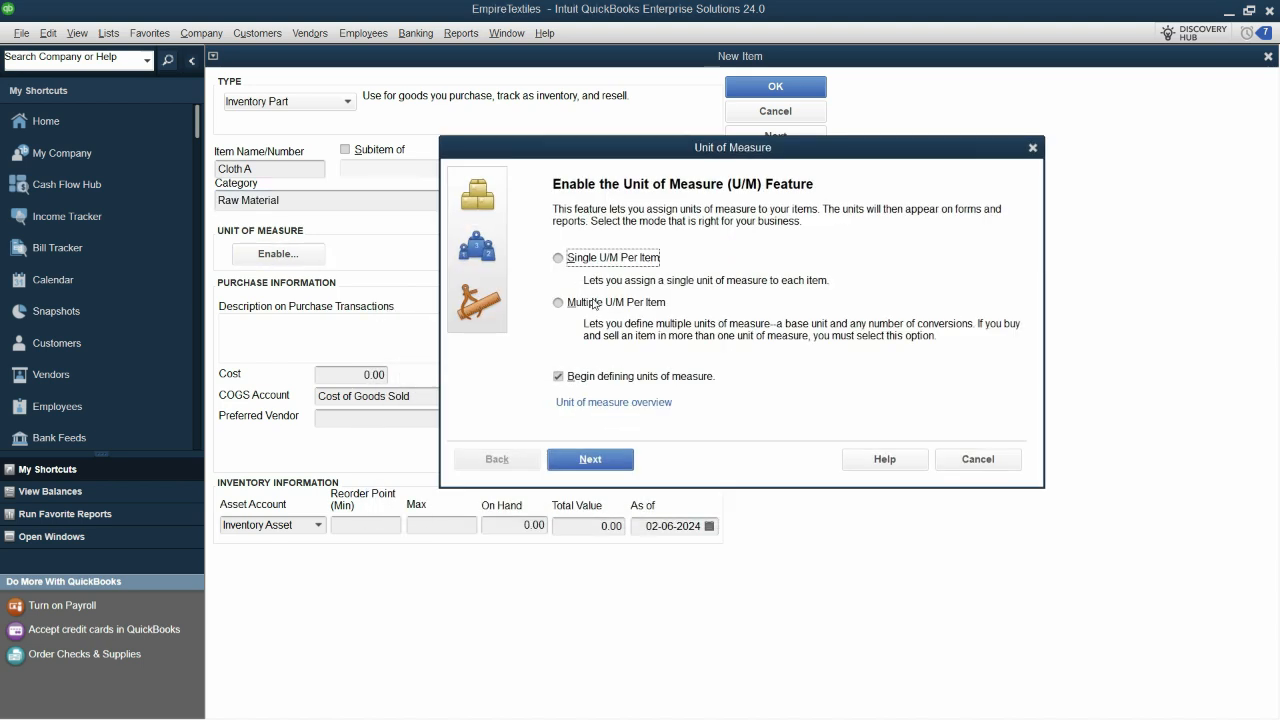
pyautogui.click(558, 257)
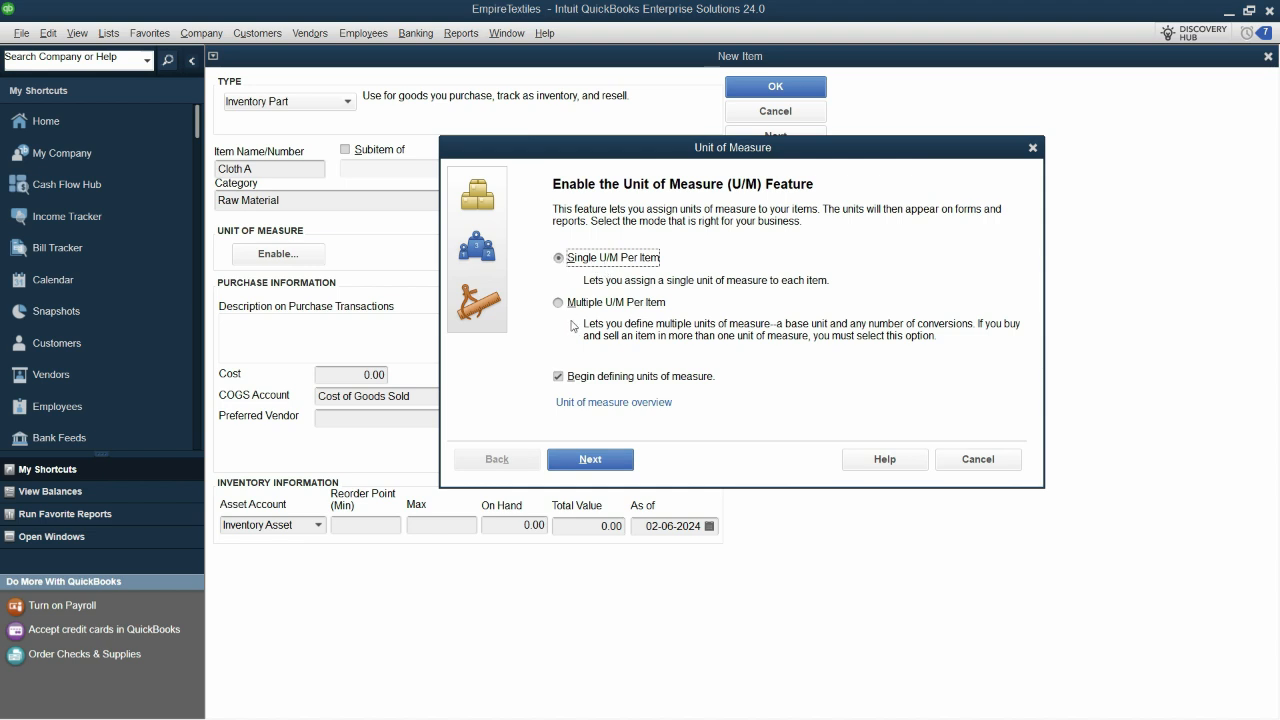
pyautogui.click(590, 459)
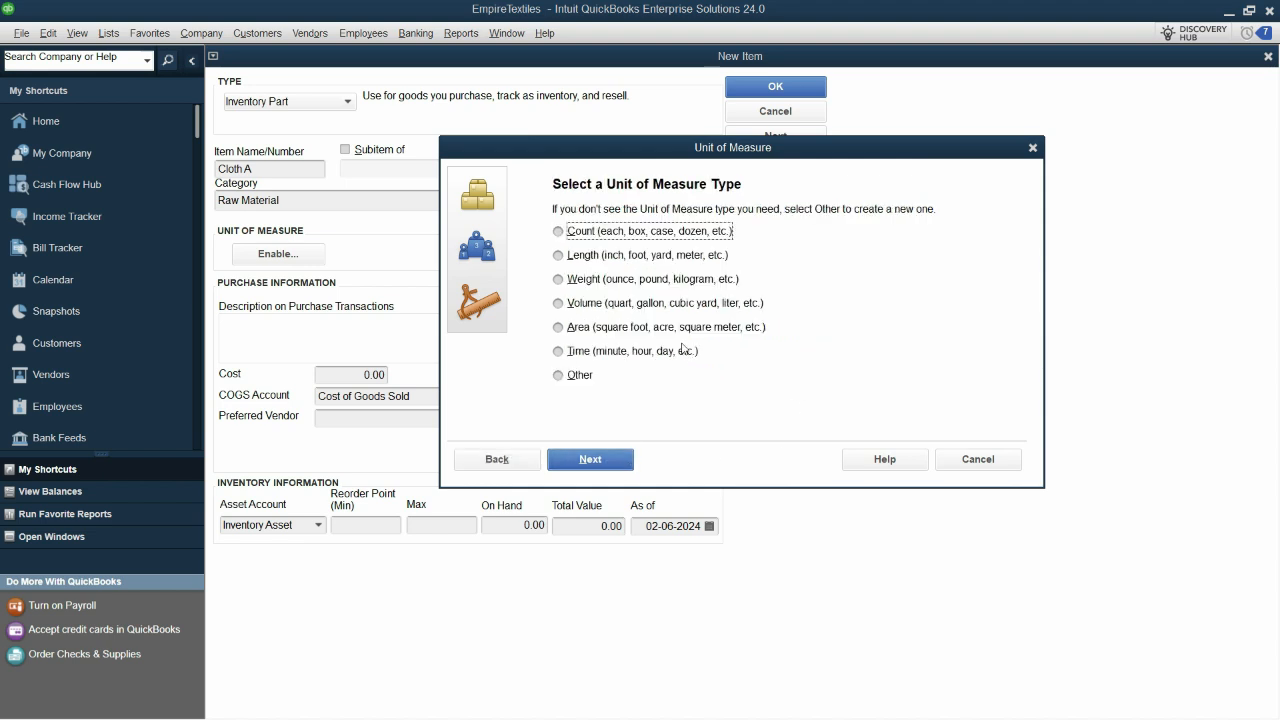
pyautogui.moveTo(702, 341)
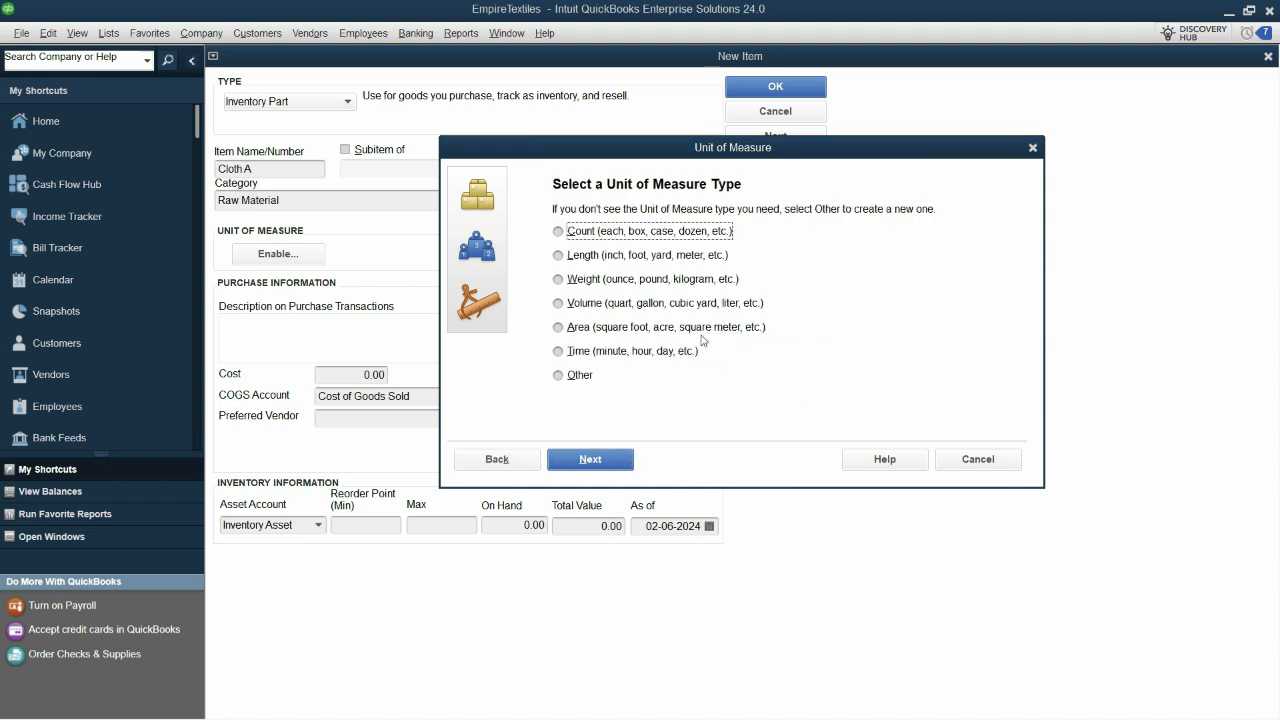
pyautogui.click(558, 255)
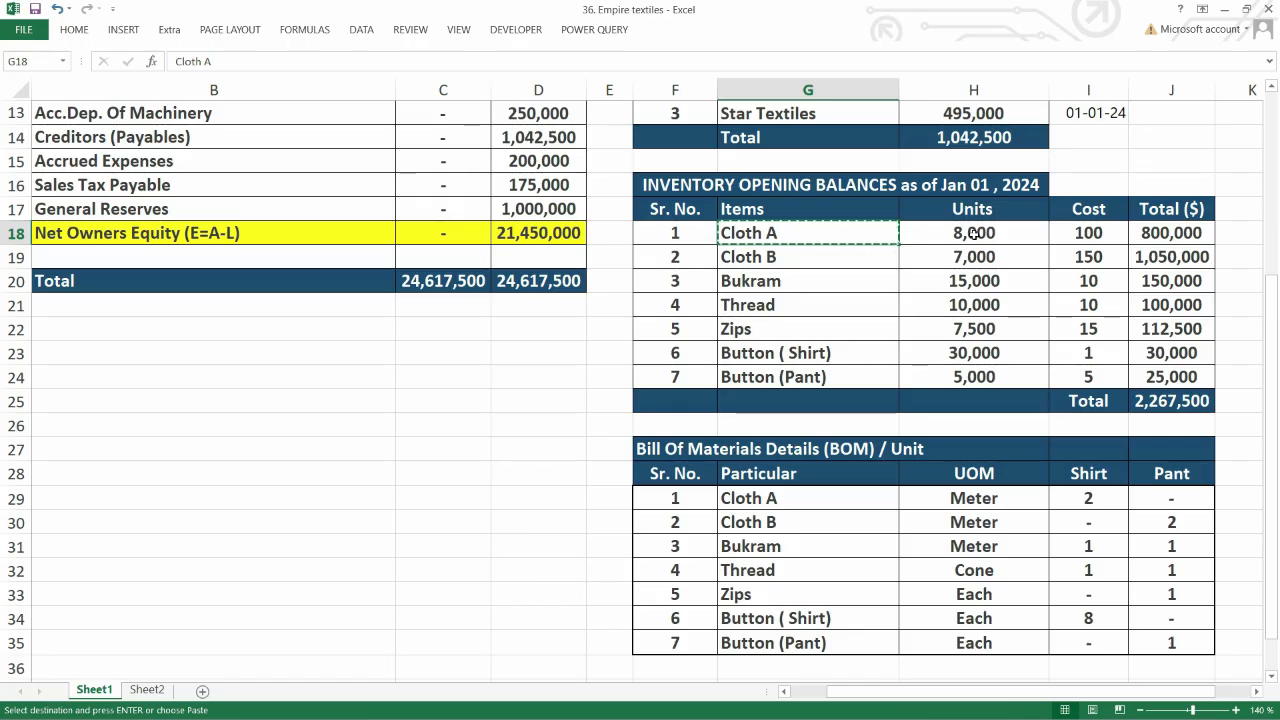
# Check Cloth A's meters UOM in the Excel bill of materials, then return to QuickBooks.
pyautogui.click(973, 498)
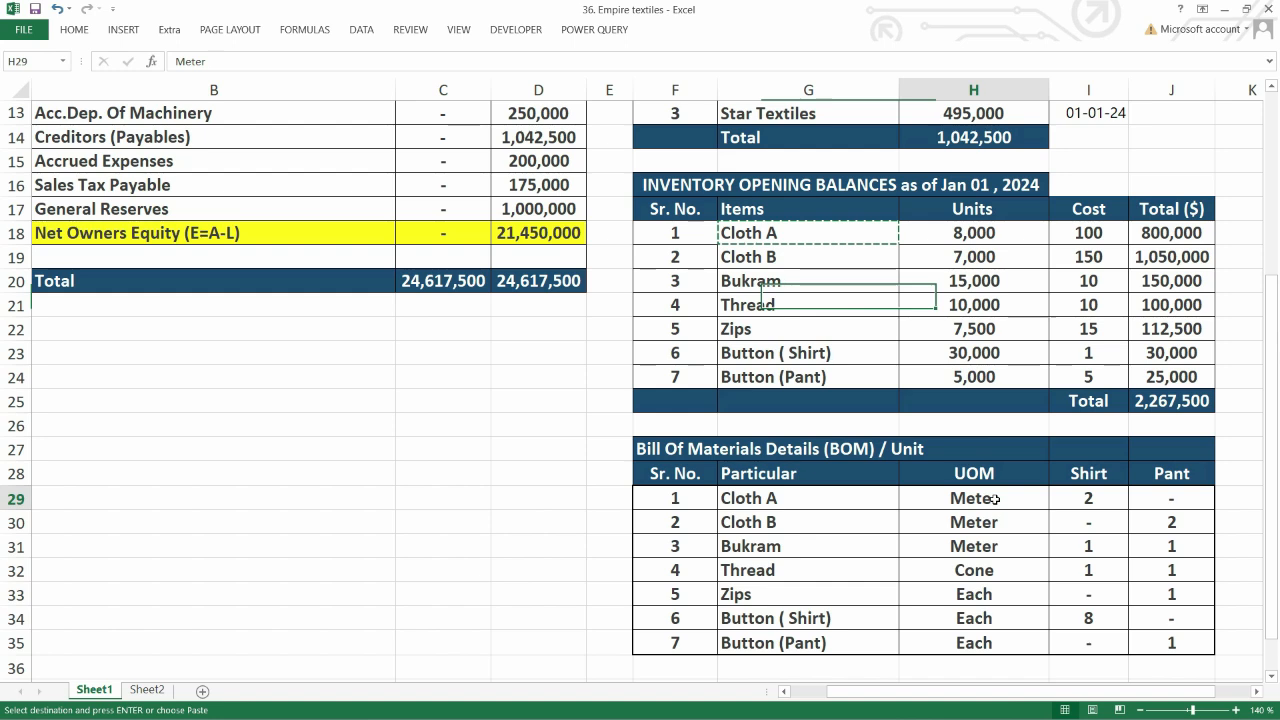
pyautogui.click(674, 448)
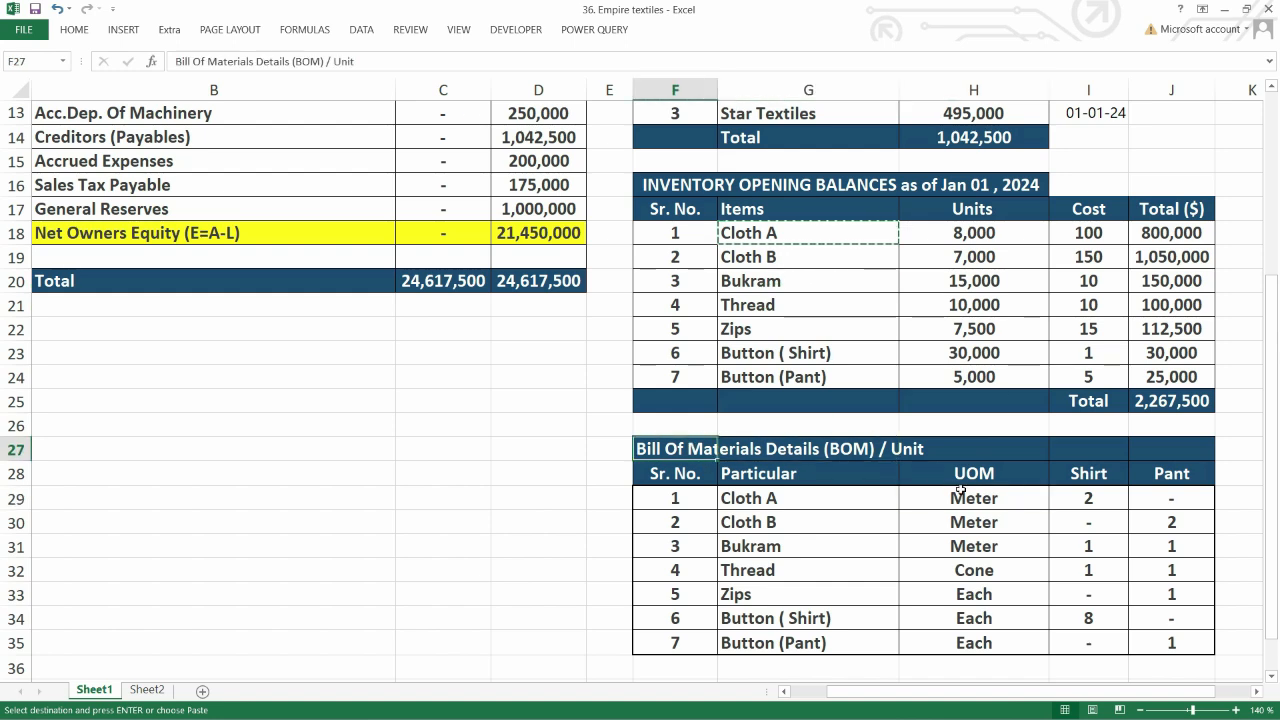
pyautogui.scroll(-3)
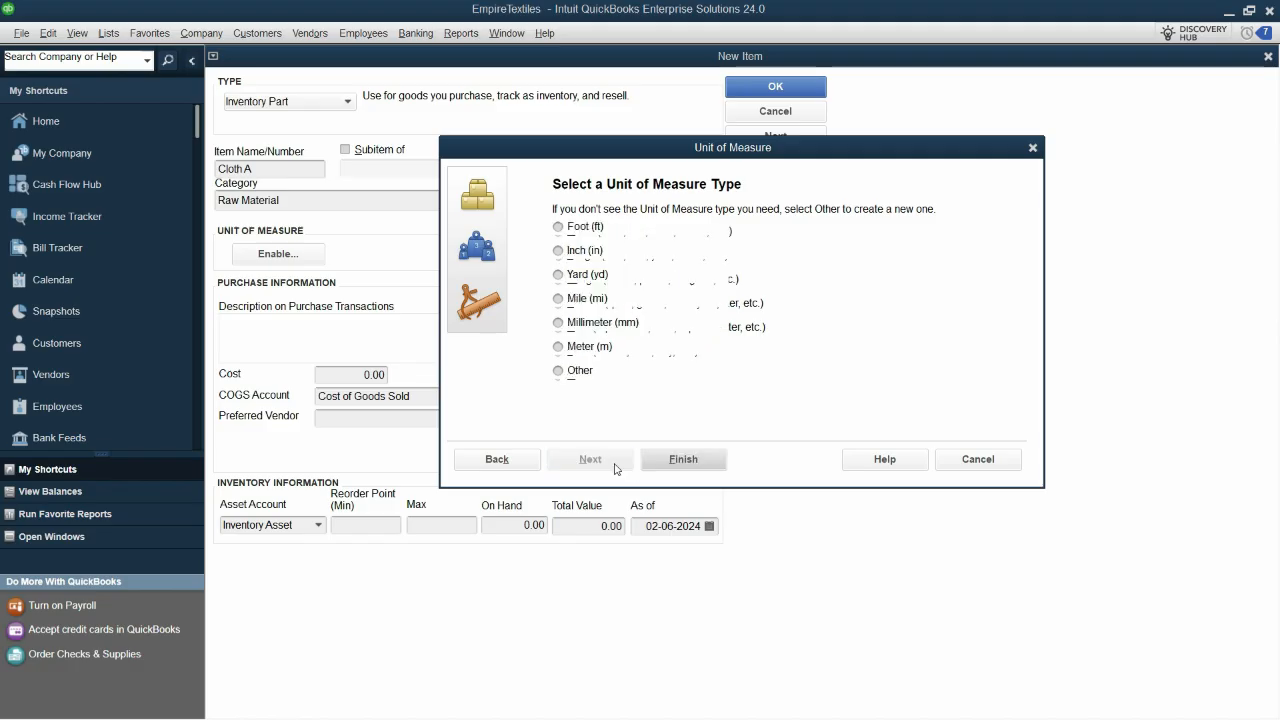
# Set Cloth A's unit to Meter (m) and enter Cloth A as its description.
pyautogui.click(558, 346)
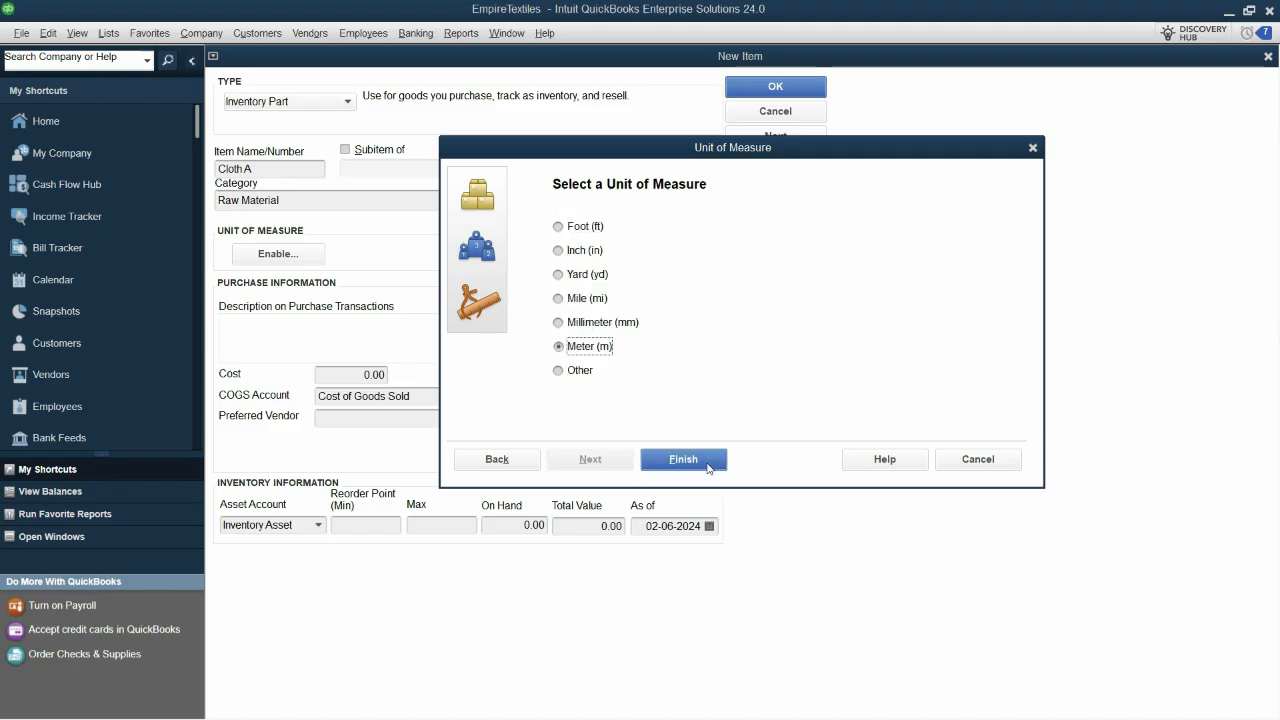
pyautogui.click(683, 459)
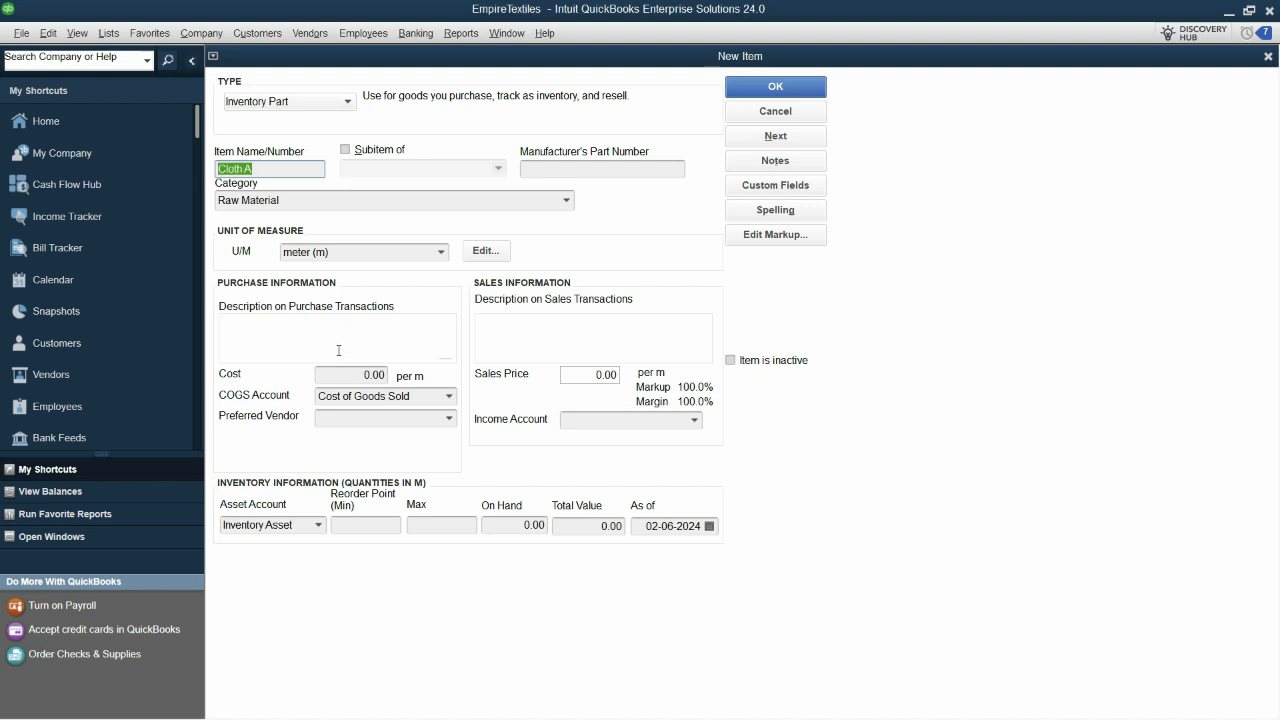
pyautogui.write('Cloth A')
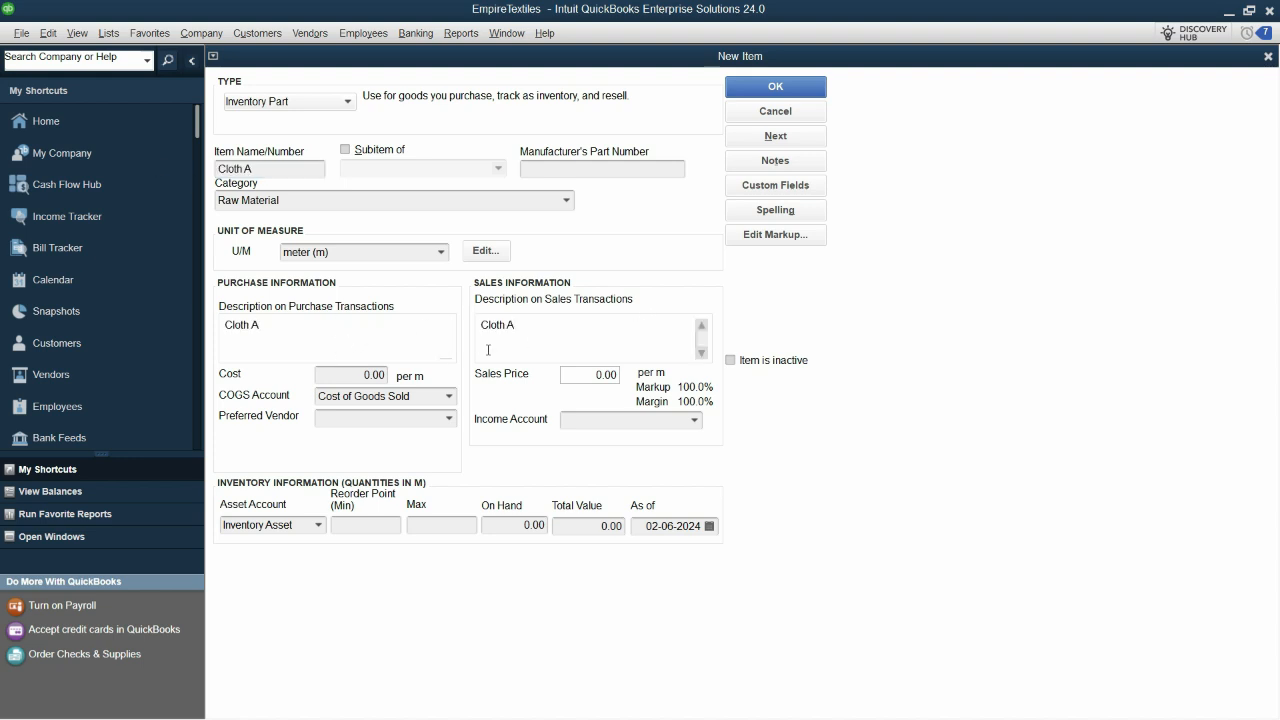
# Enter cost 100.00, Sales as income account, and 8,000 on hand.
pyautogui.click(351, 374)
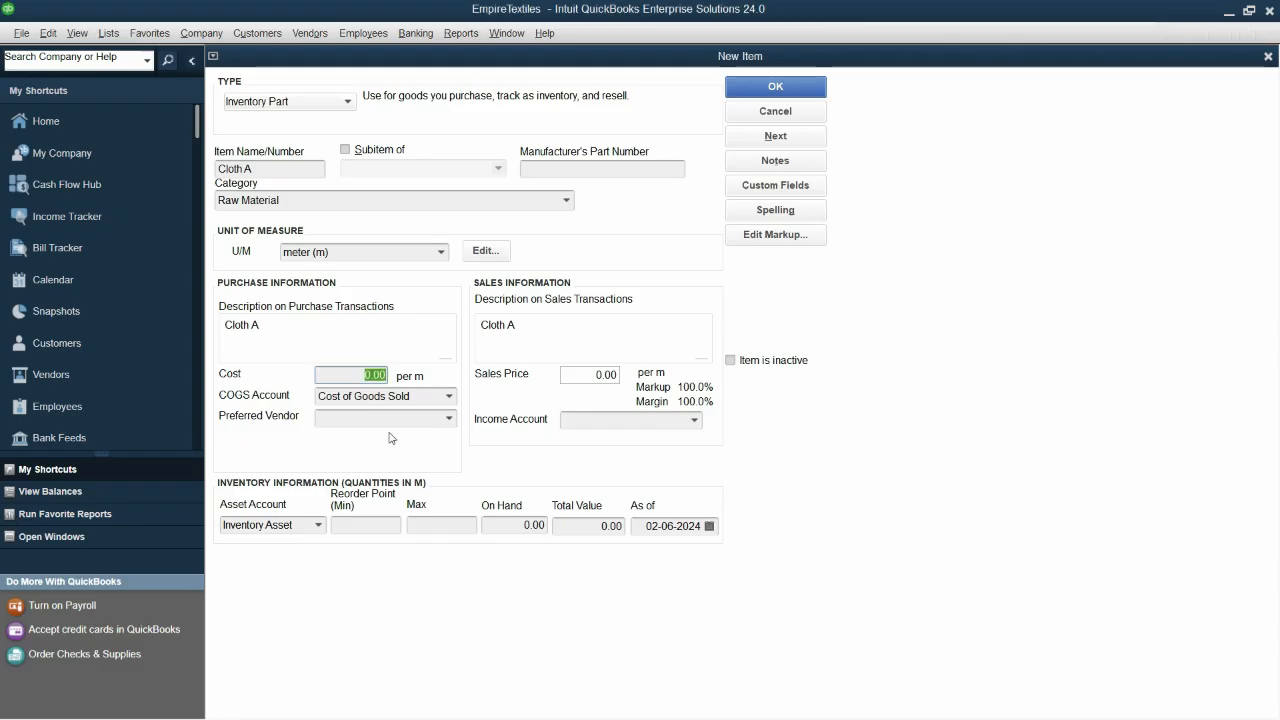
pyautogui.write('100.00')
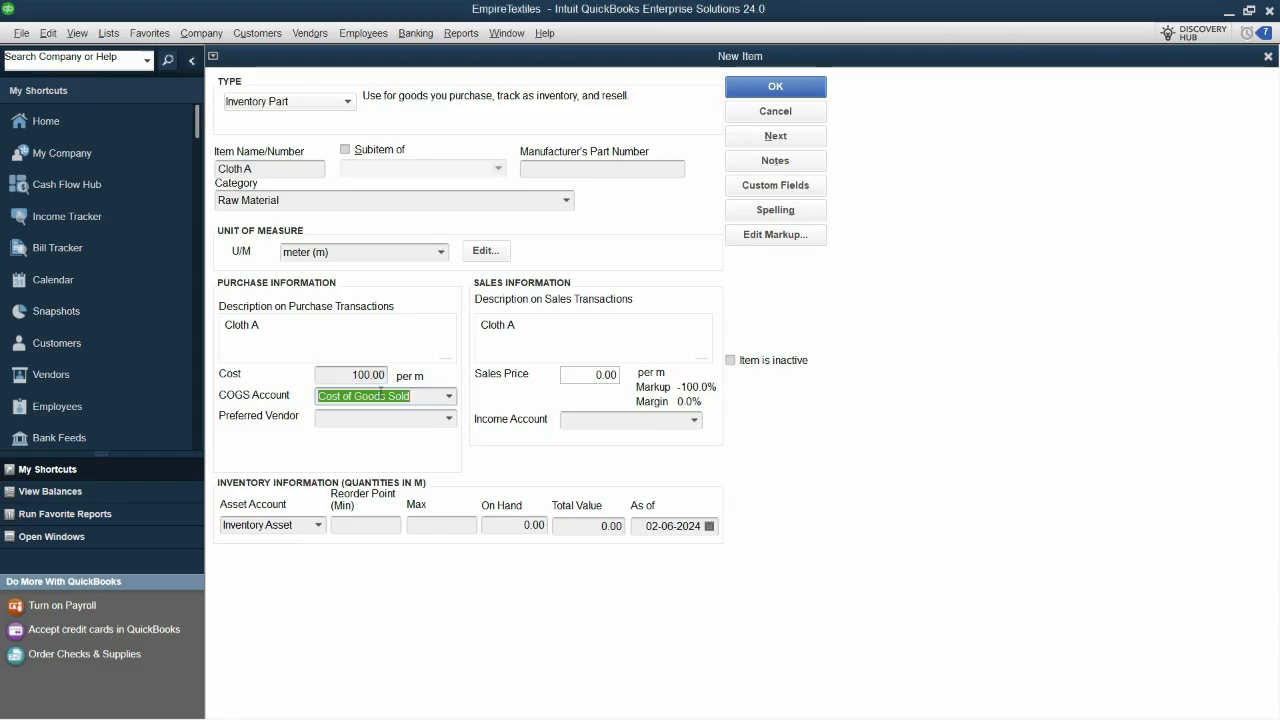
pyautogui.click(630, 419)
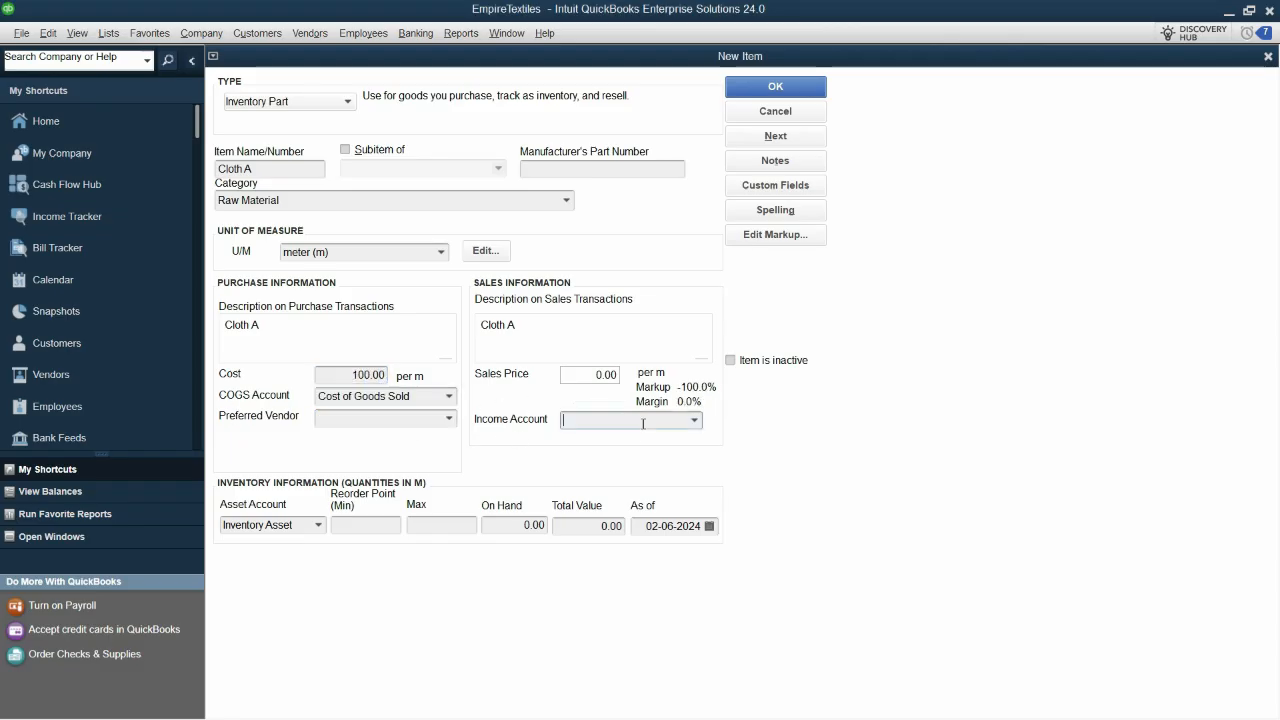
pyautogui.write('Sales')
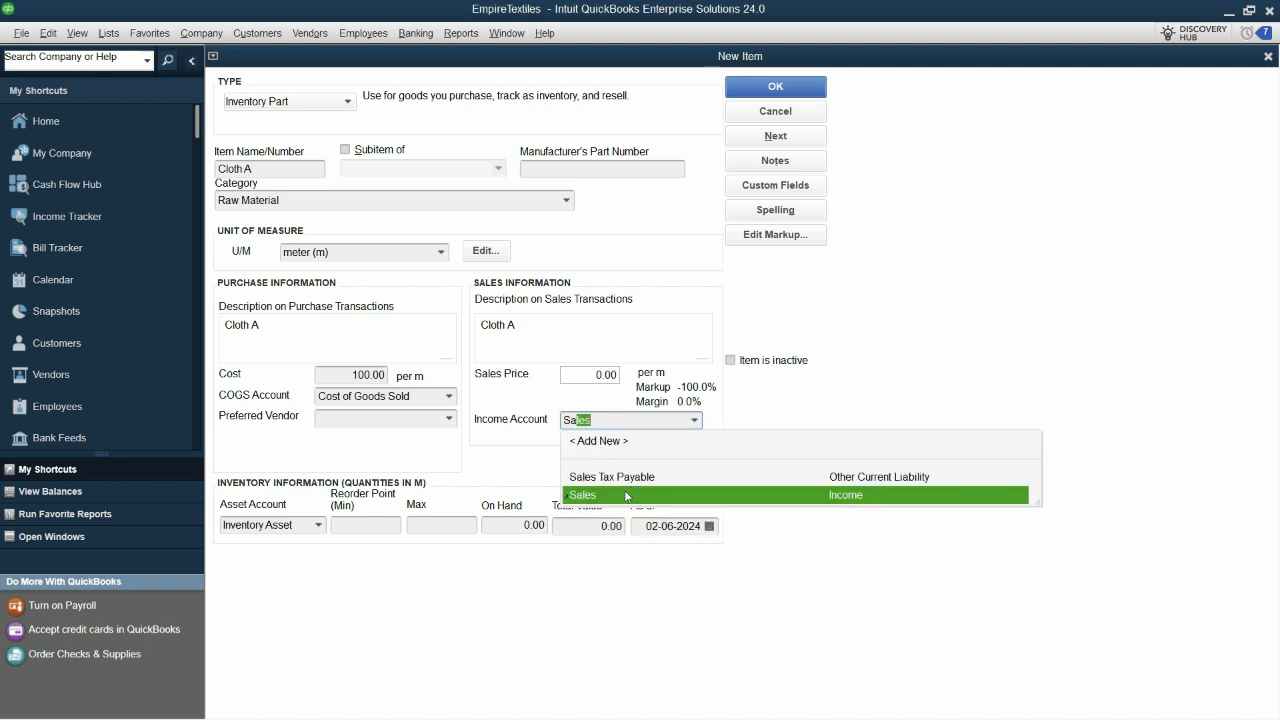
pyautogui.click(583, 495)
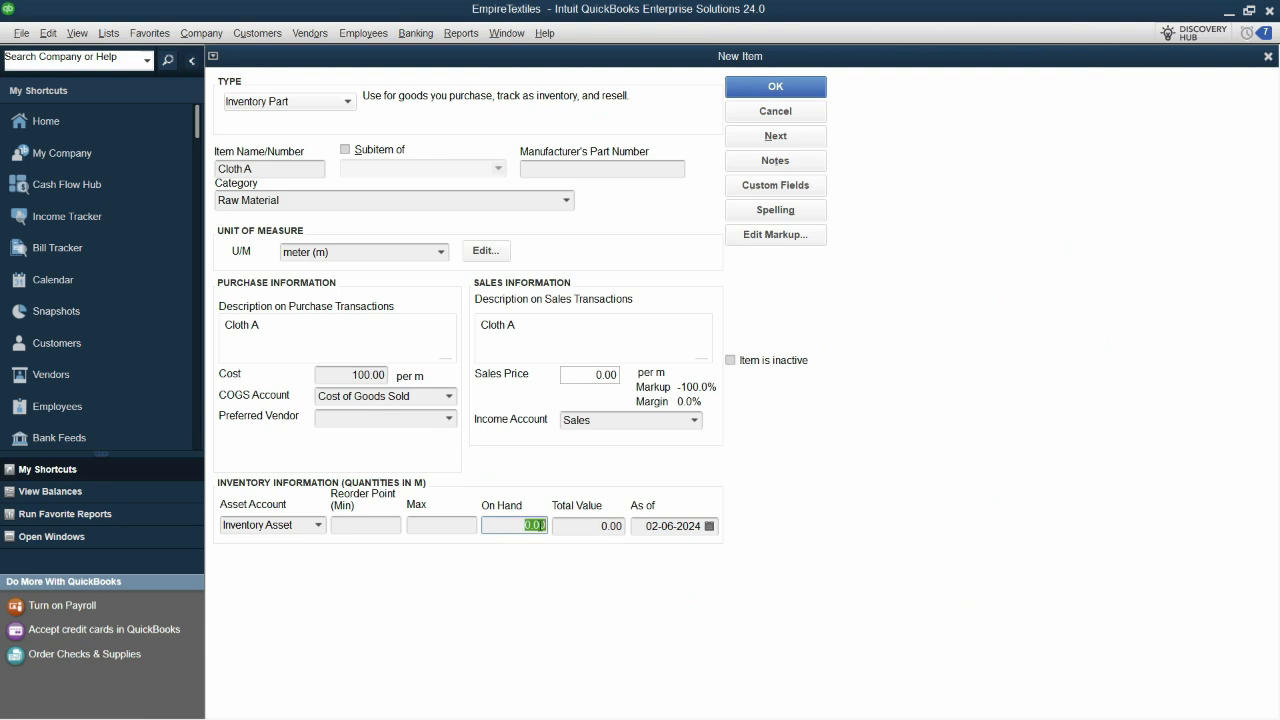
pyautogui.write('8000')
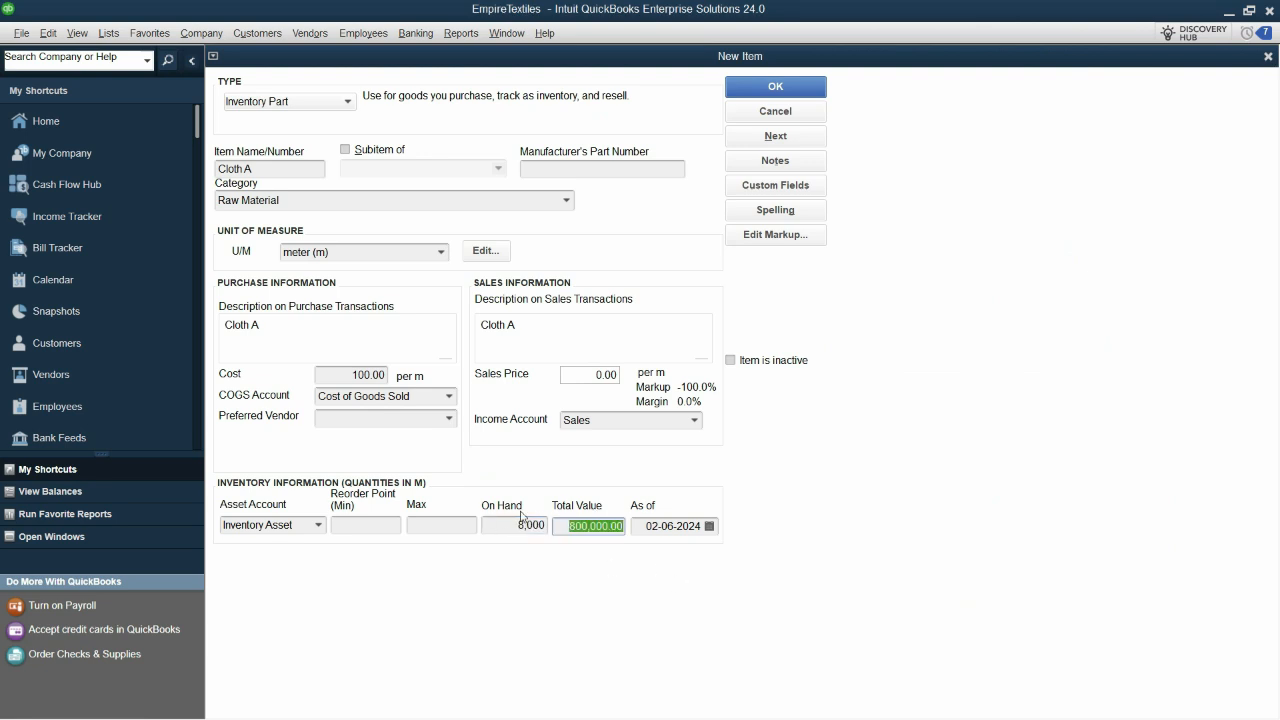
pyautogui.moveTo(695, 543)
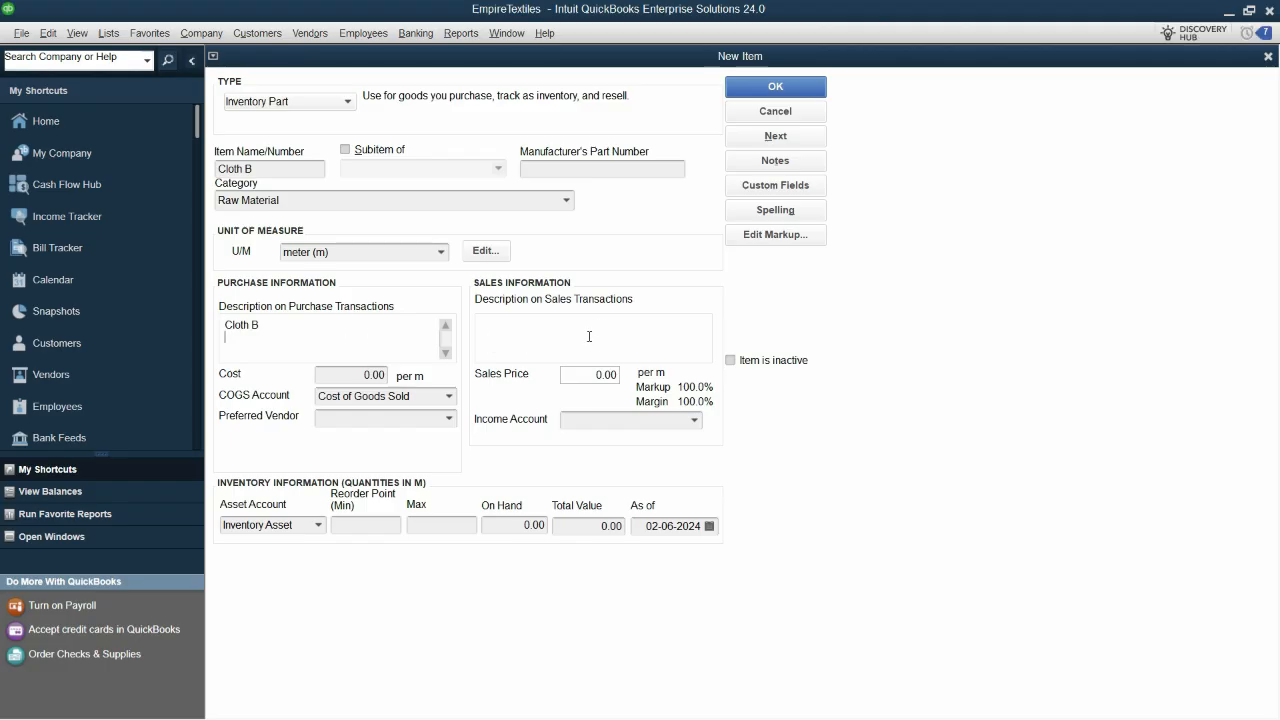
# Enter Cloth B in meters with cost 150, Sales income and 7,000 on hand.
pyautogui.write('Cloth B')
pyautogui.click(351, 374)
pyautogui.write('150')
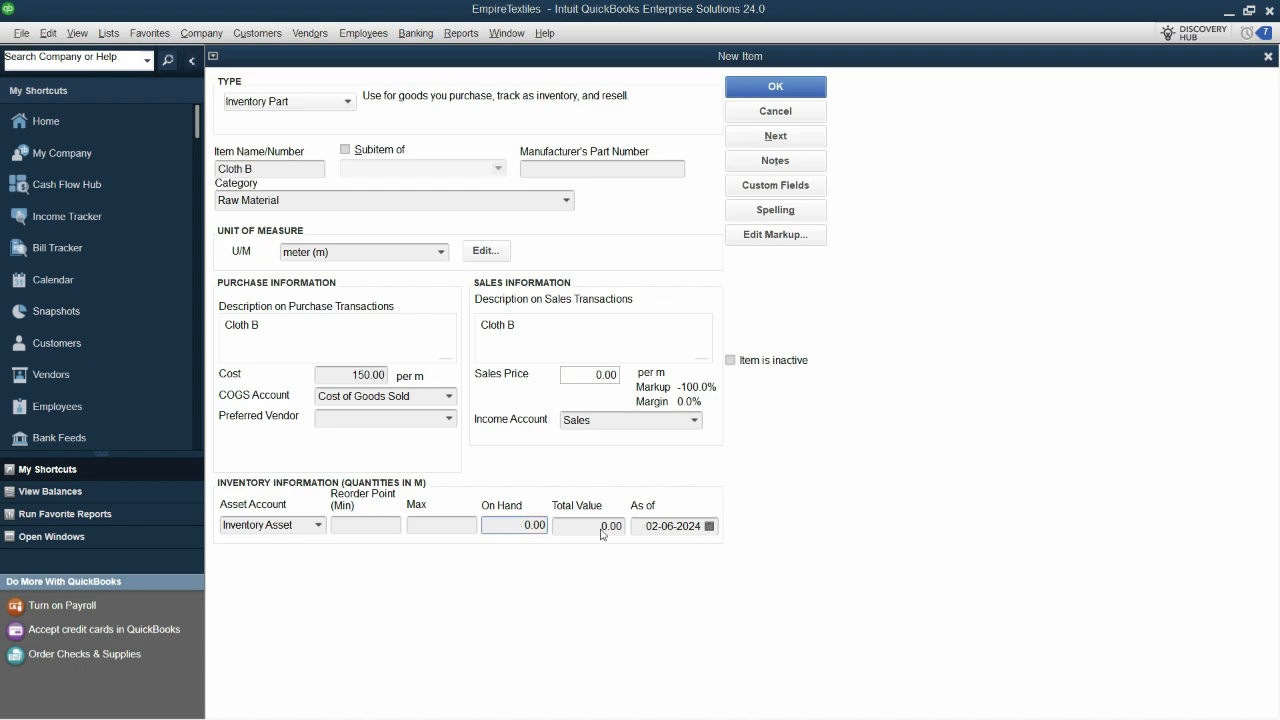
pyautogui.write('7000')
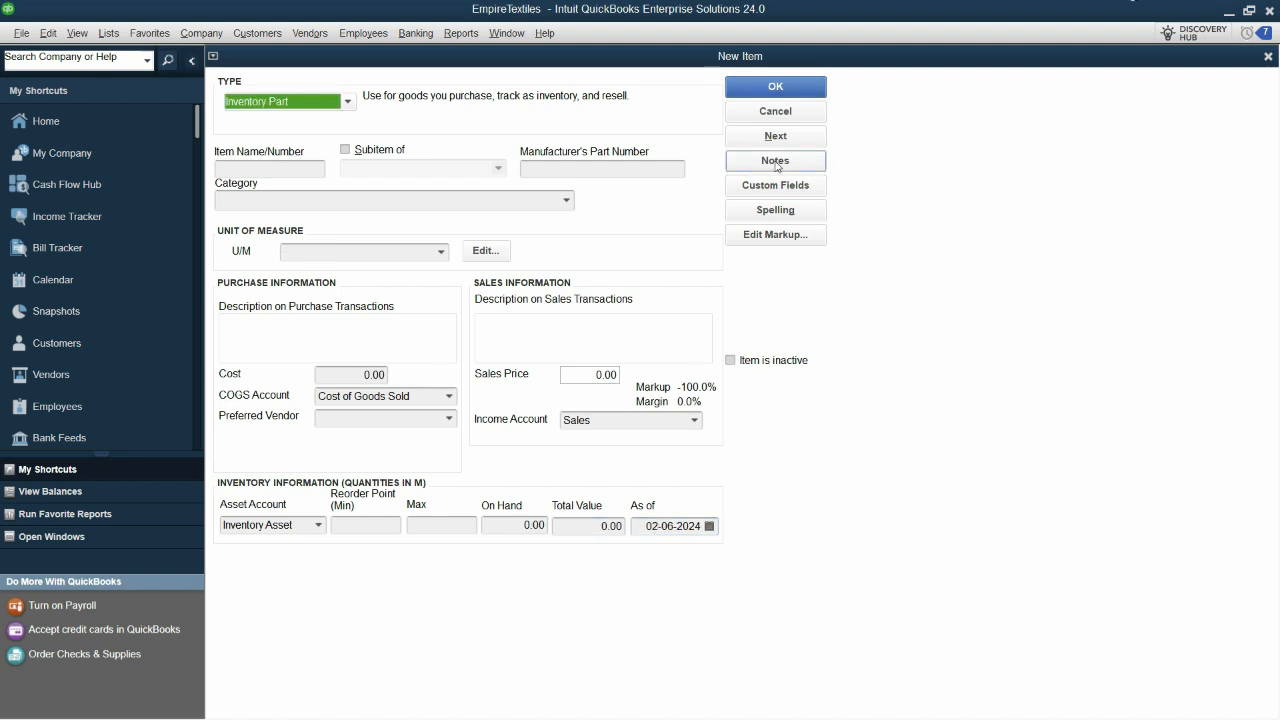
# Enter Bukram as item name and description, selecting the duplicated sales description text.
pyautogui.write('Bukram')
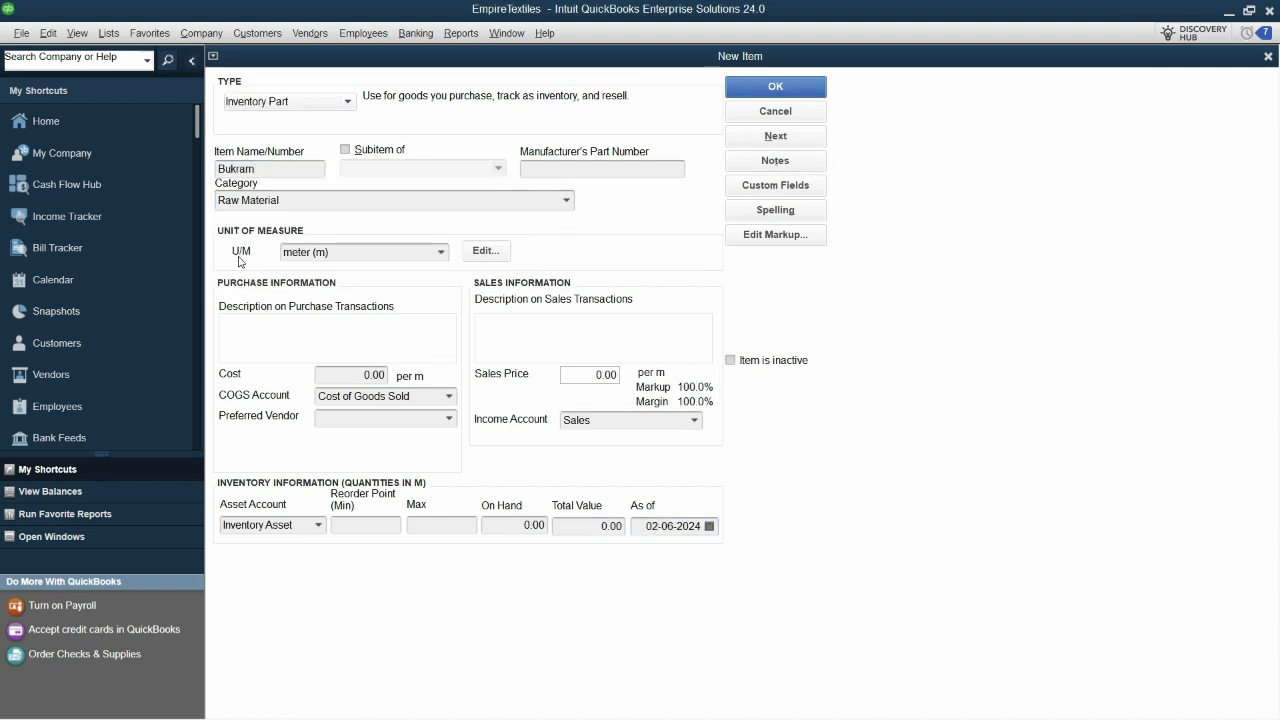
pyautogui.write('BukramBukram')
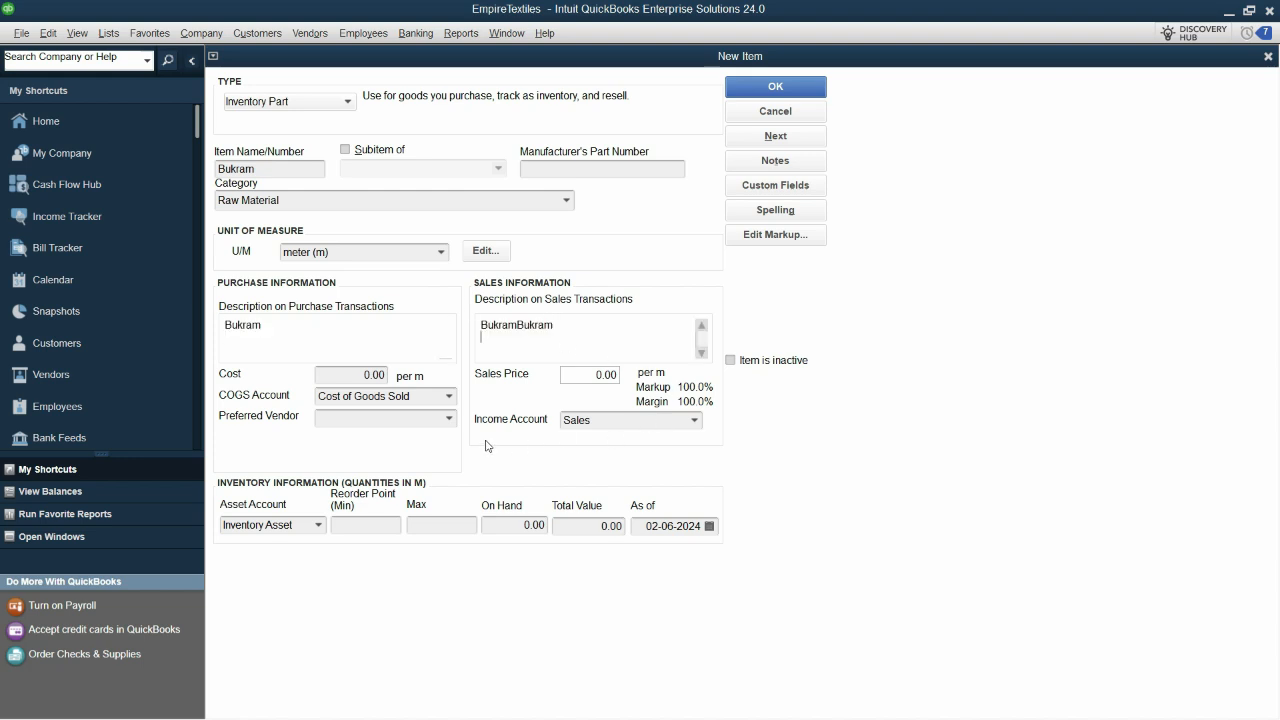
pyautogui.doubleClick(499, 324)
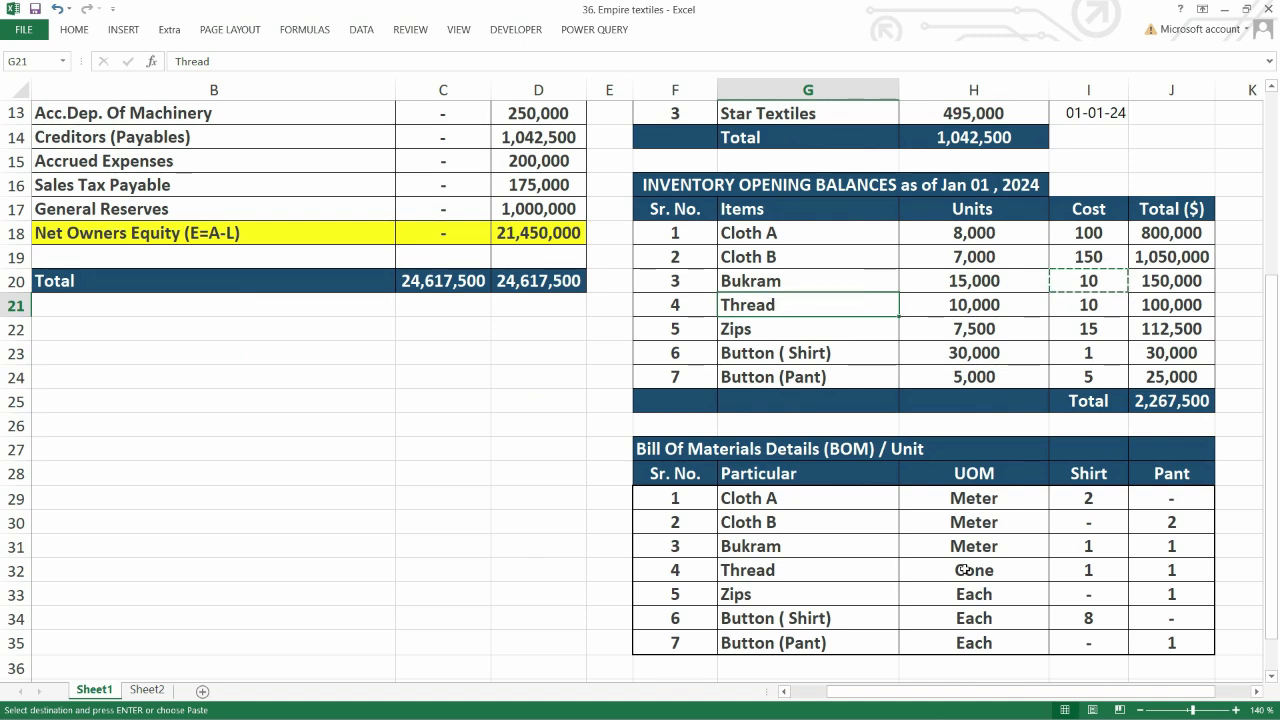
# Copy Thread's 10,000 units from the Excel Inventory Opening Balances table.
pyautogui.click(973, 570)
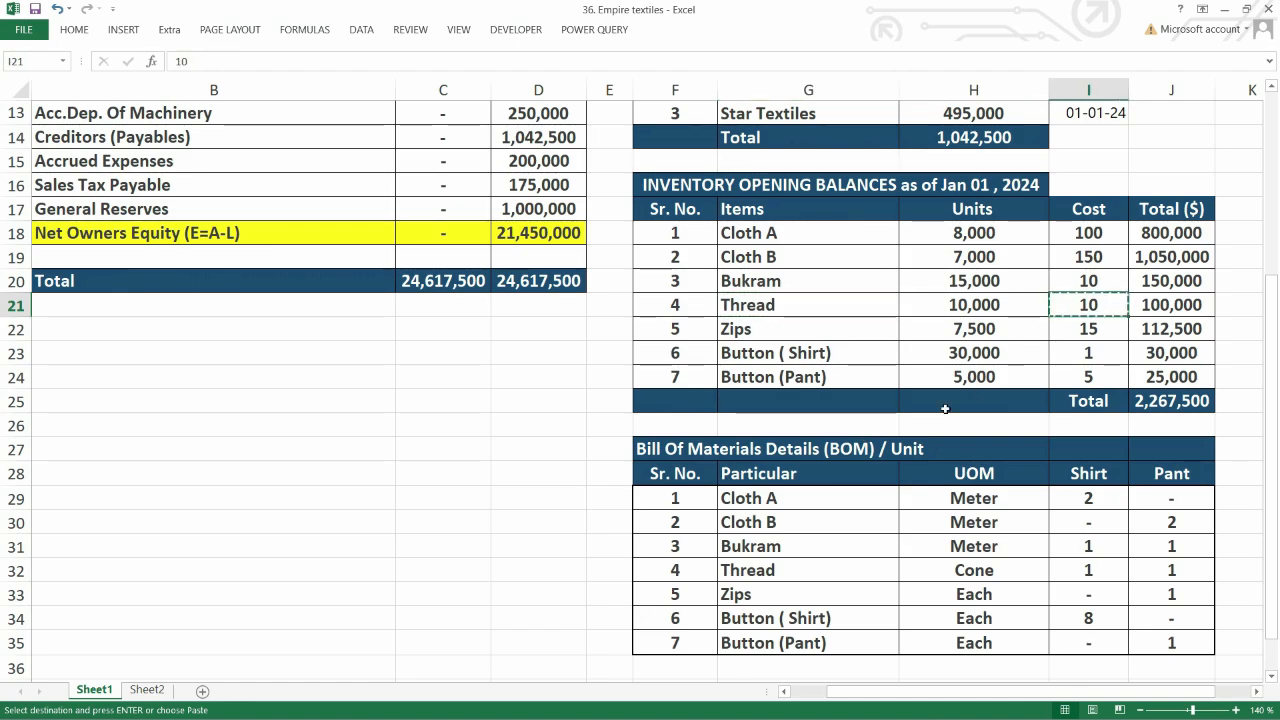
pyautogui.moveTo(1037, 407)
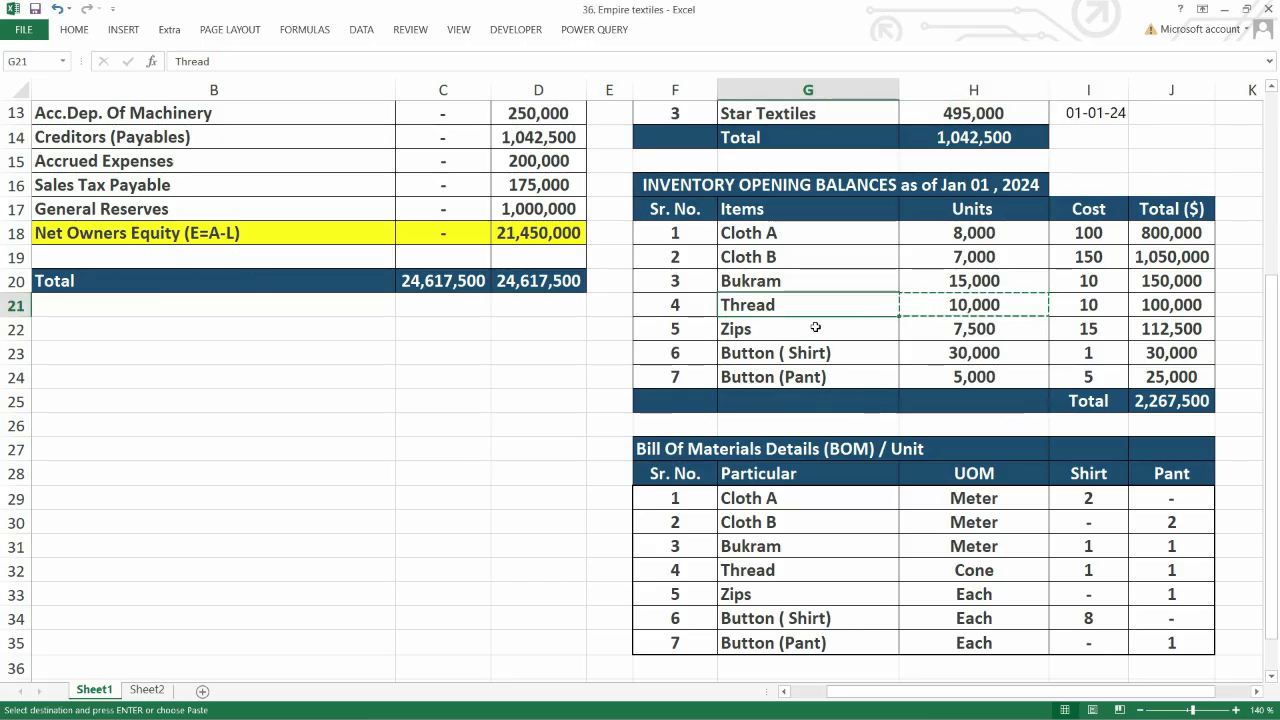
pyautogui.click(807, 328)
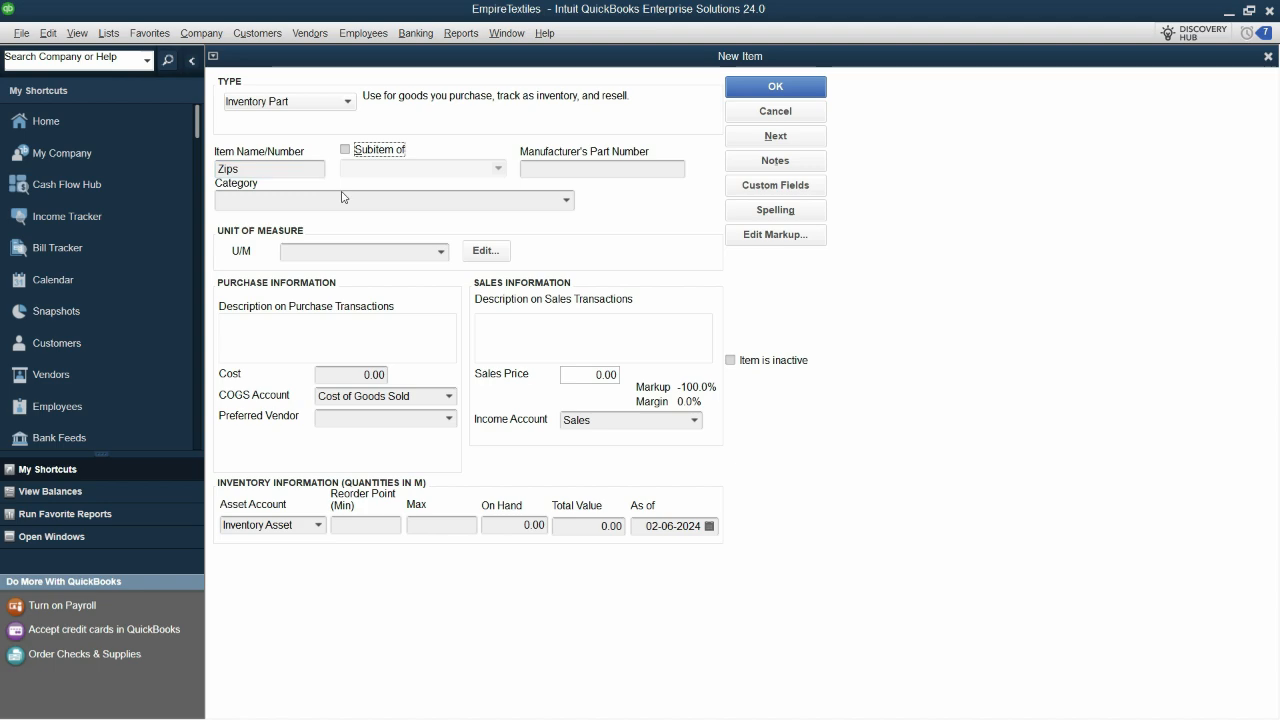
# Save Zips with category Raw Material, unit Each, and as-of date 01-01-2024.
pyautogui.click(393, 200)
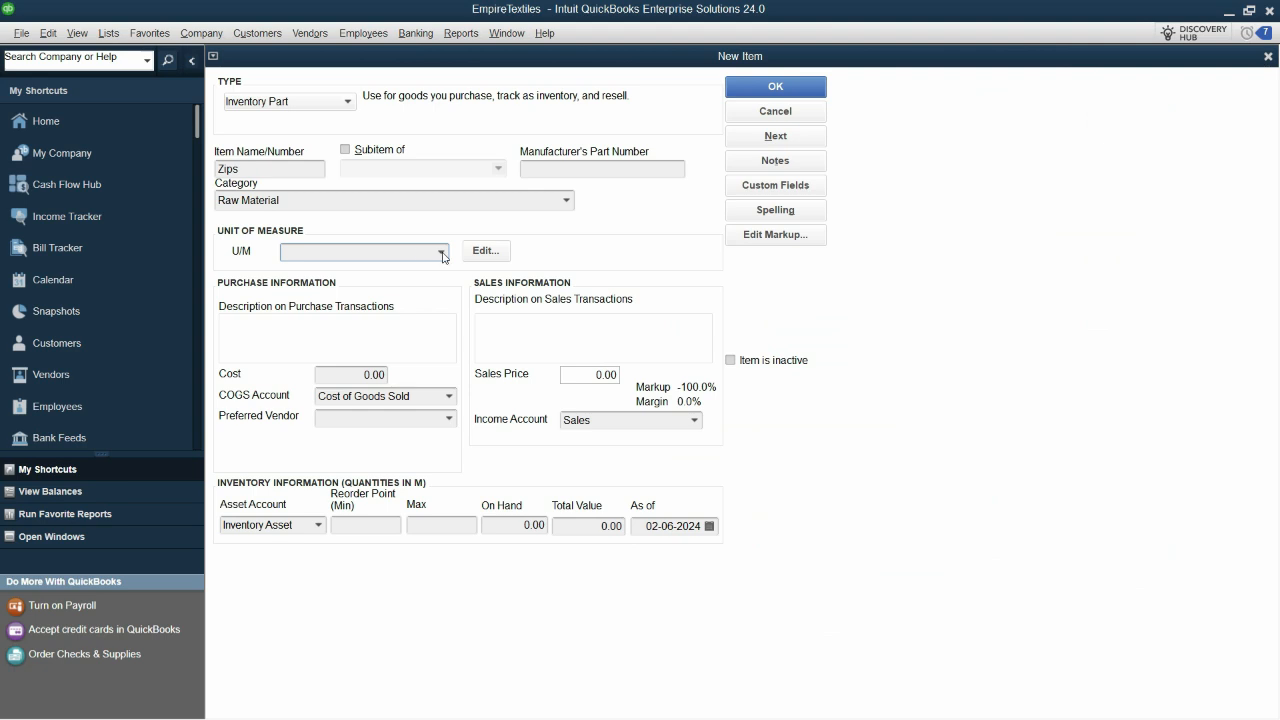
pyautogui.click(441, 251)
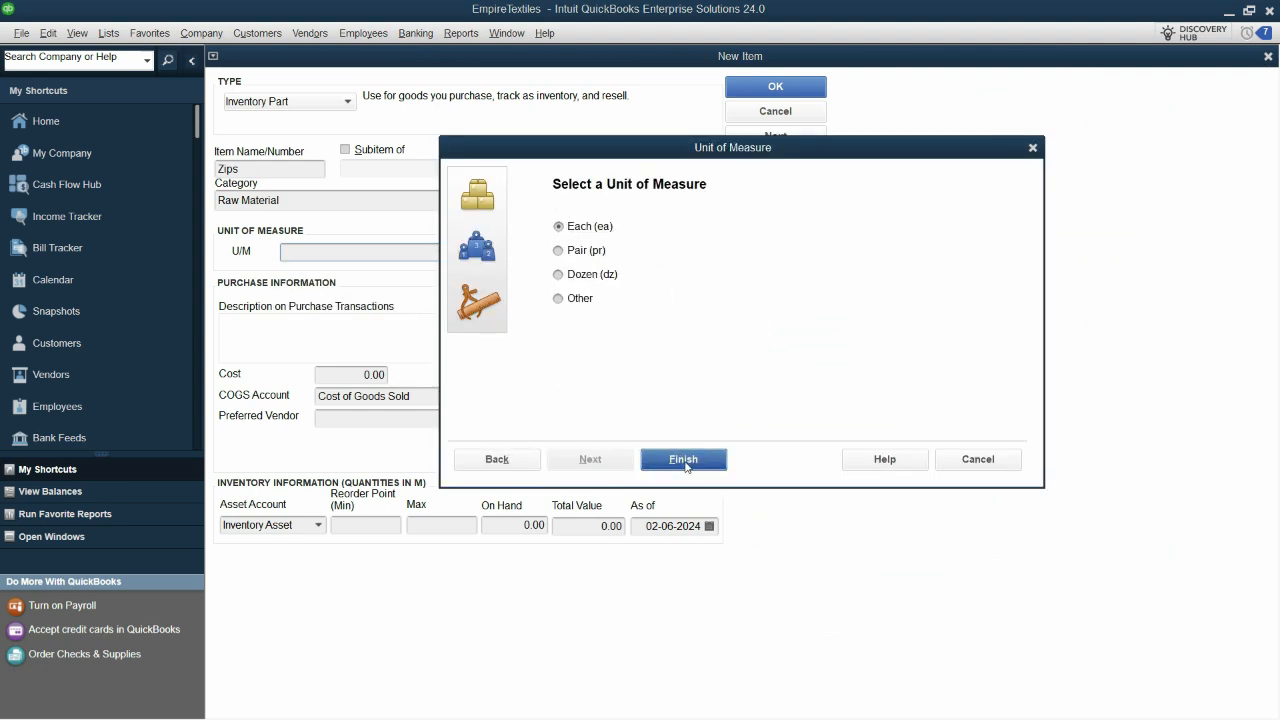
pyautogui.click(683, 459)
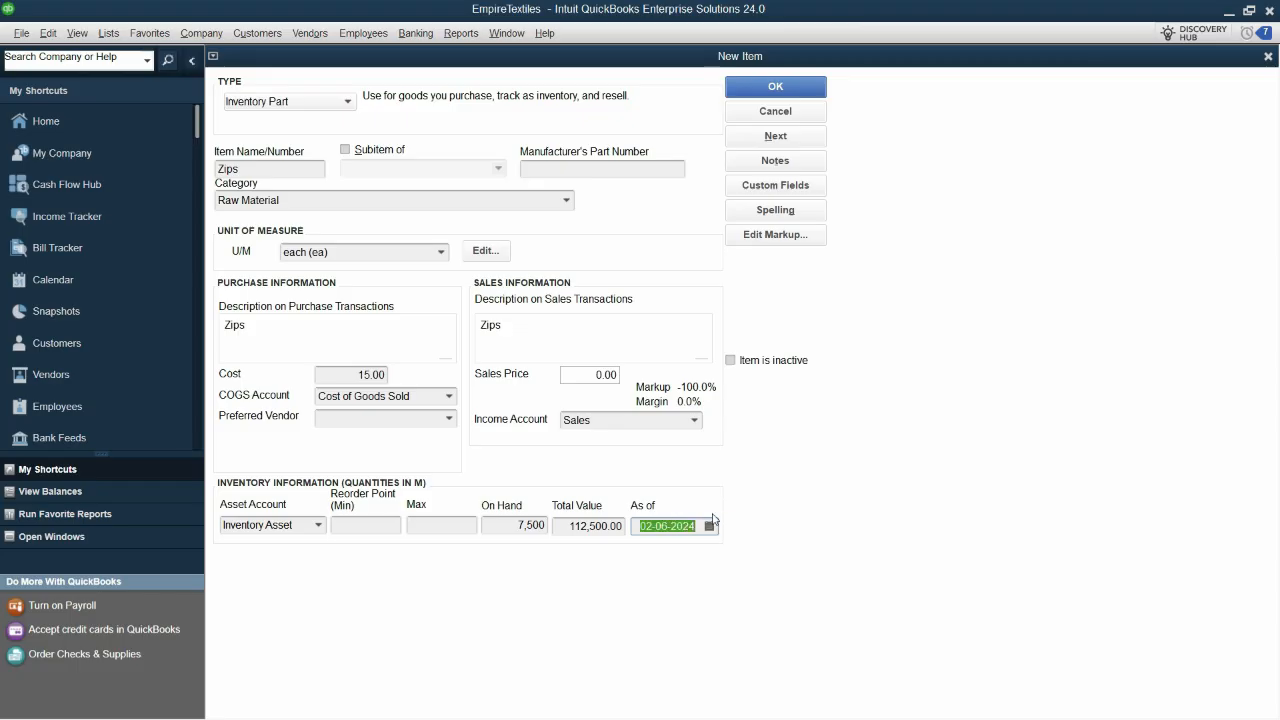
pyautogui.write('01-01-2024')
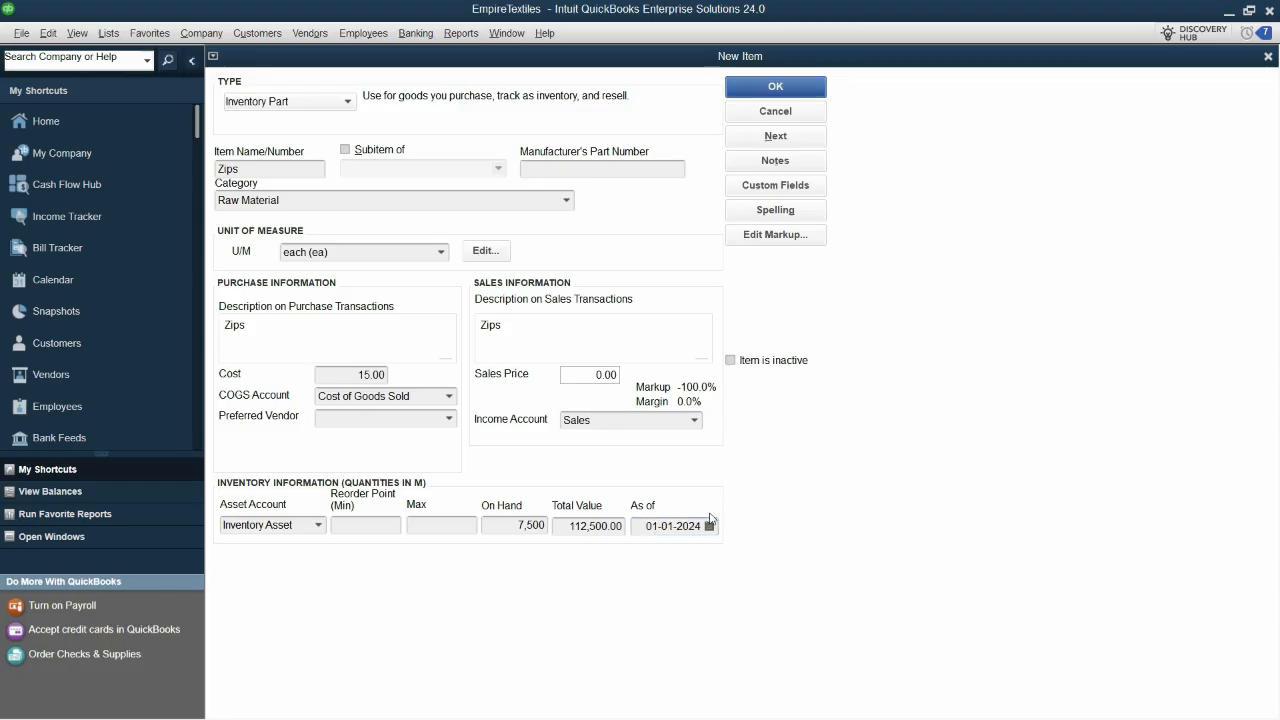
pyautogui.click(775, 135)
pyautogui.write('Button ( Shirt)')
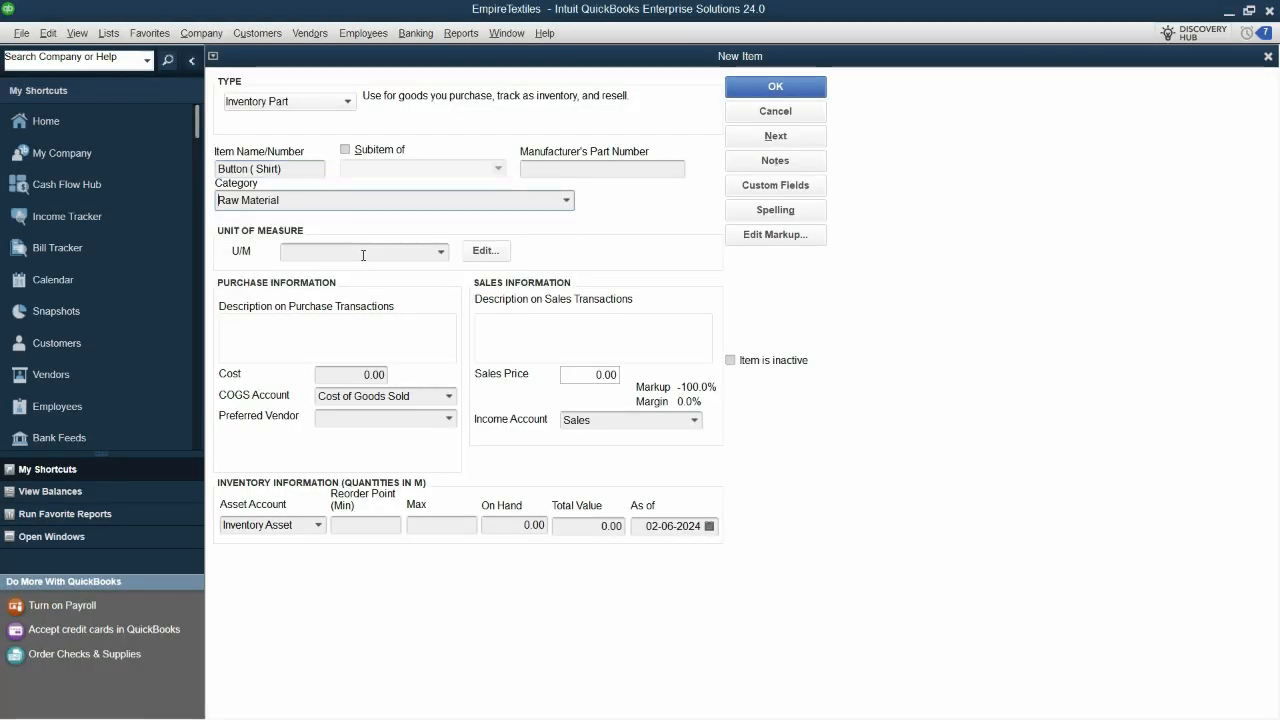
# Give Button (Shirt) unit each, cost 1.00, 30,000 on hand as of 01-01-2024.
pyautogui.click(440, 251)
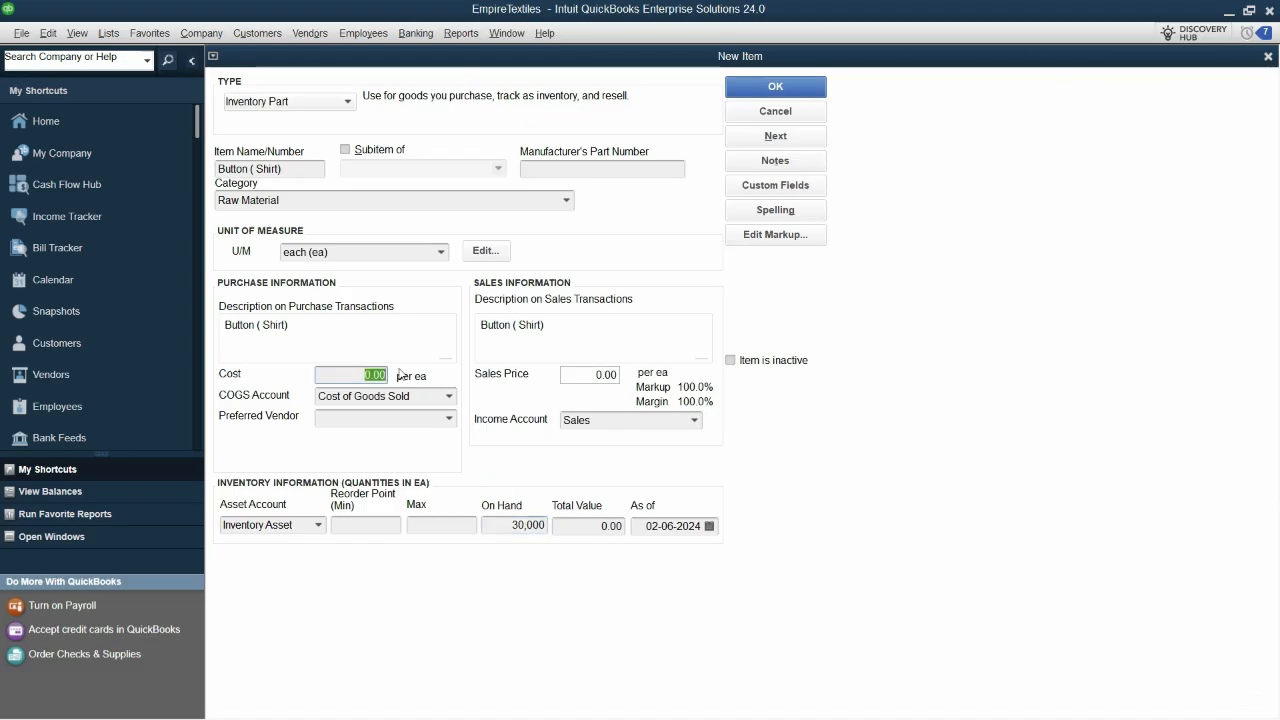
pyautogui.write('1.00')
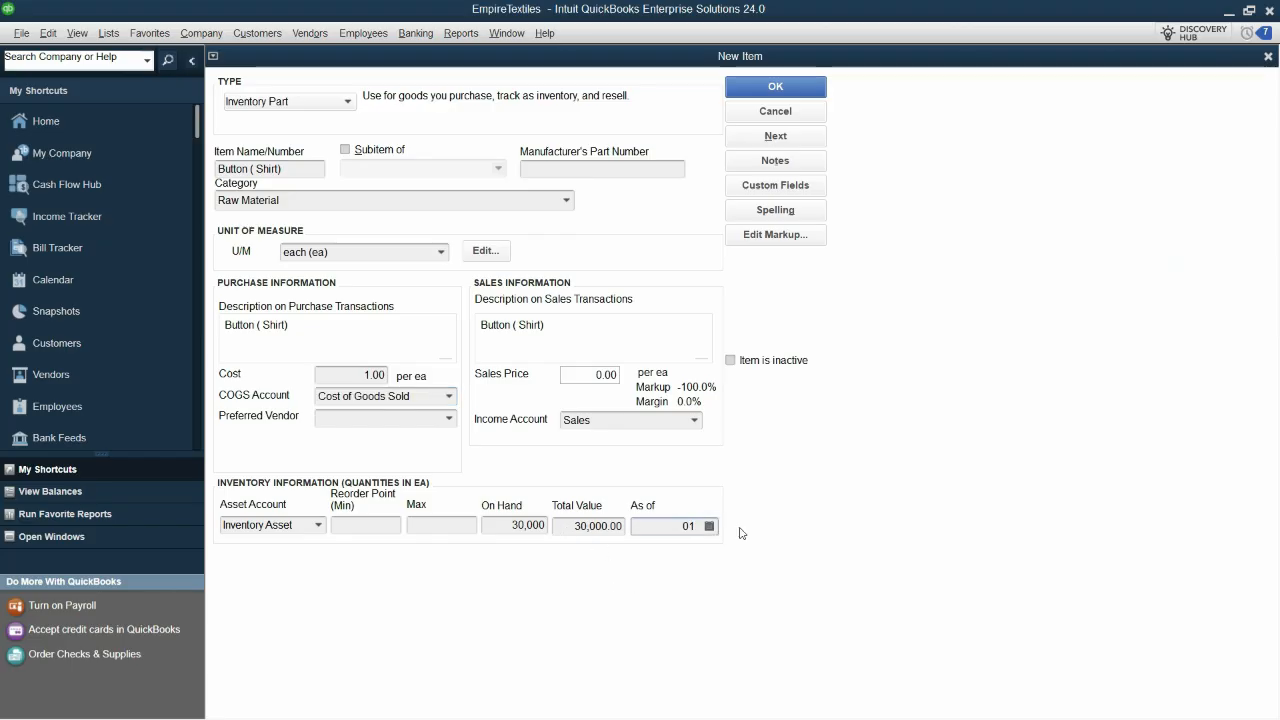
pyautogui.write('01-01-2024')
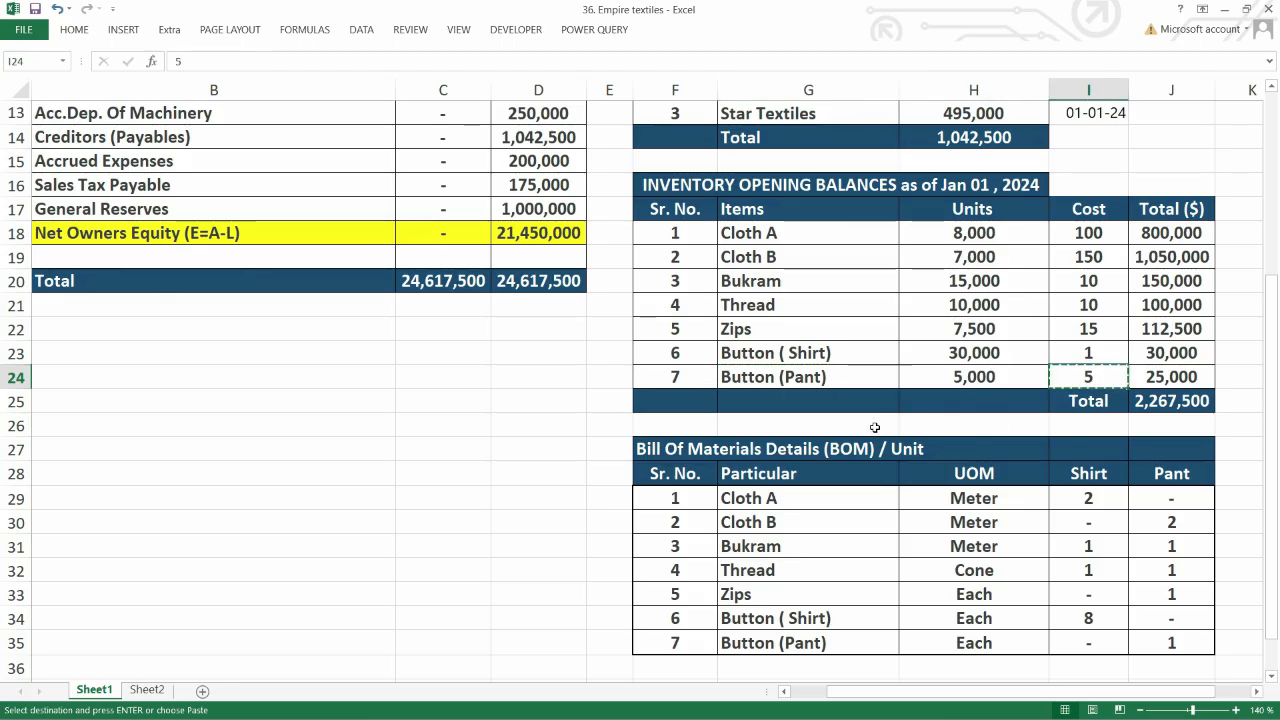
# Save Button (Pant) with unit each, cost 5.00, 5,000 on hand as of 01-01-2024.
pyautogui.click(973, 377)
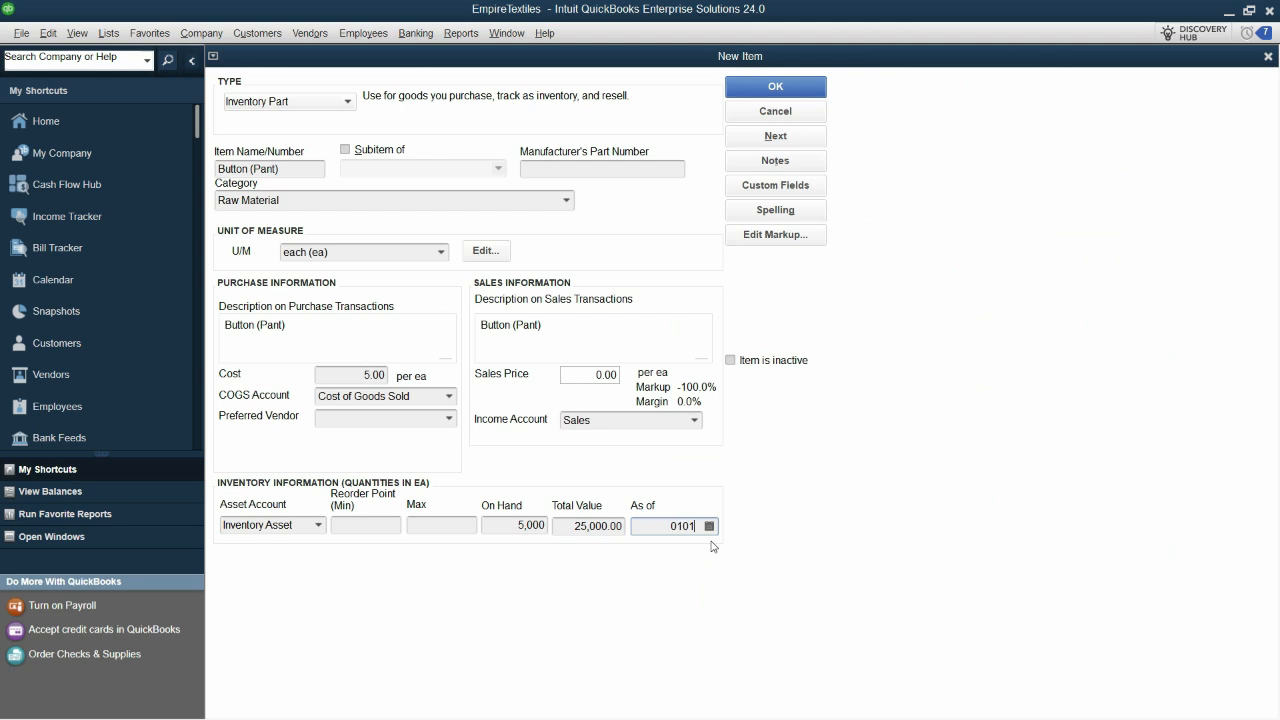
pyautogui.write('01-01-2024')
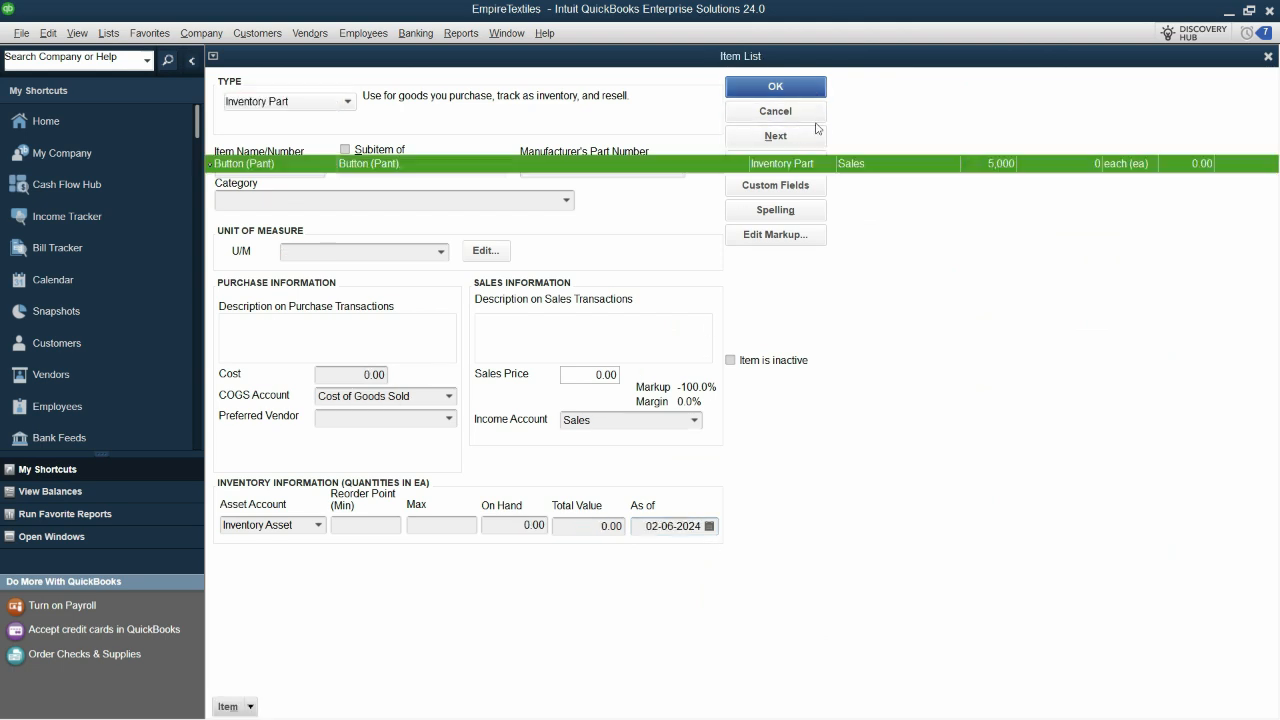
# Open Customize Columns from the Item List's Item menu.
pyautogui.click(775, 111)
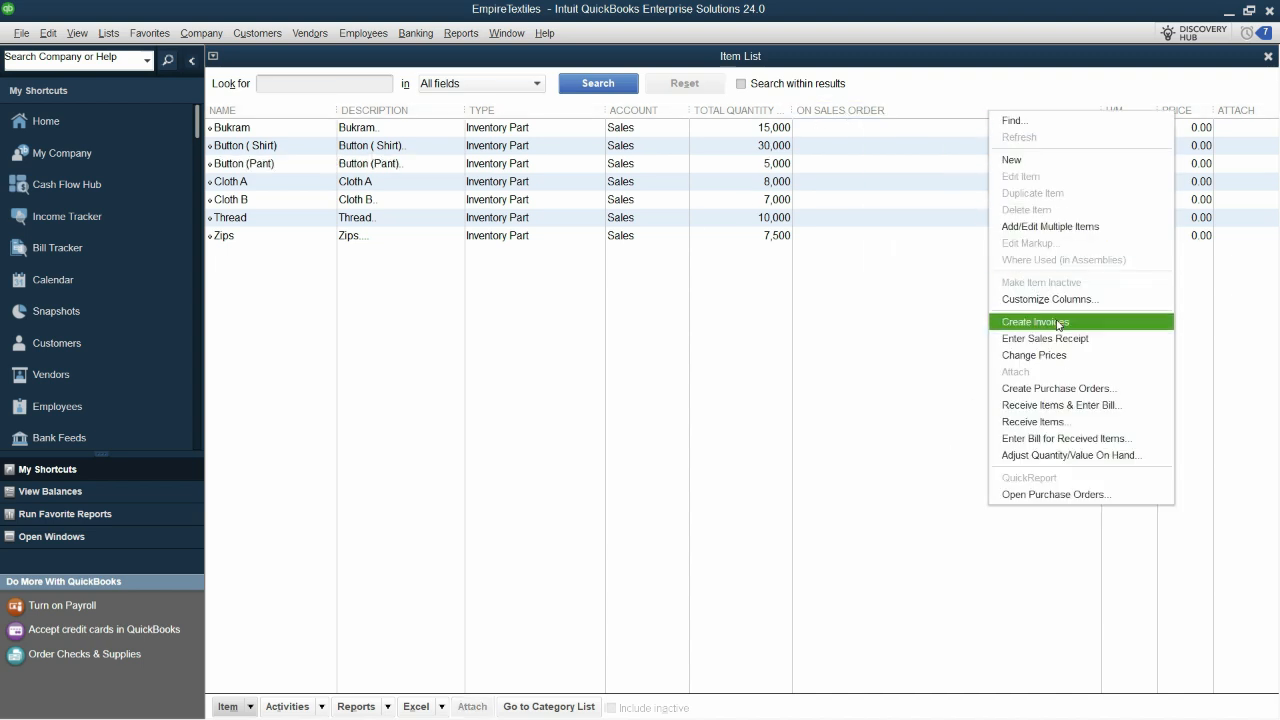
pyautogui.click(1050, 299)
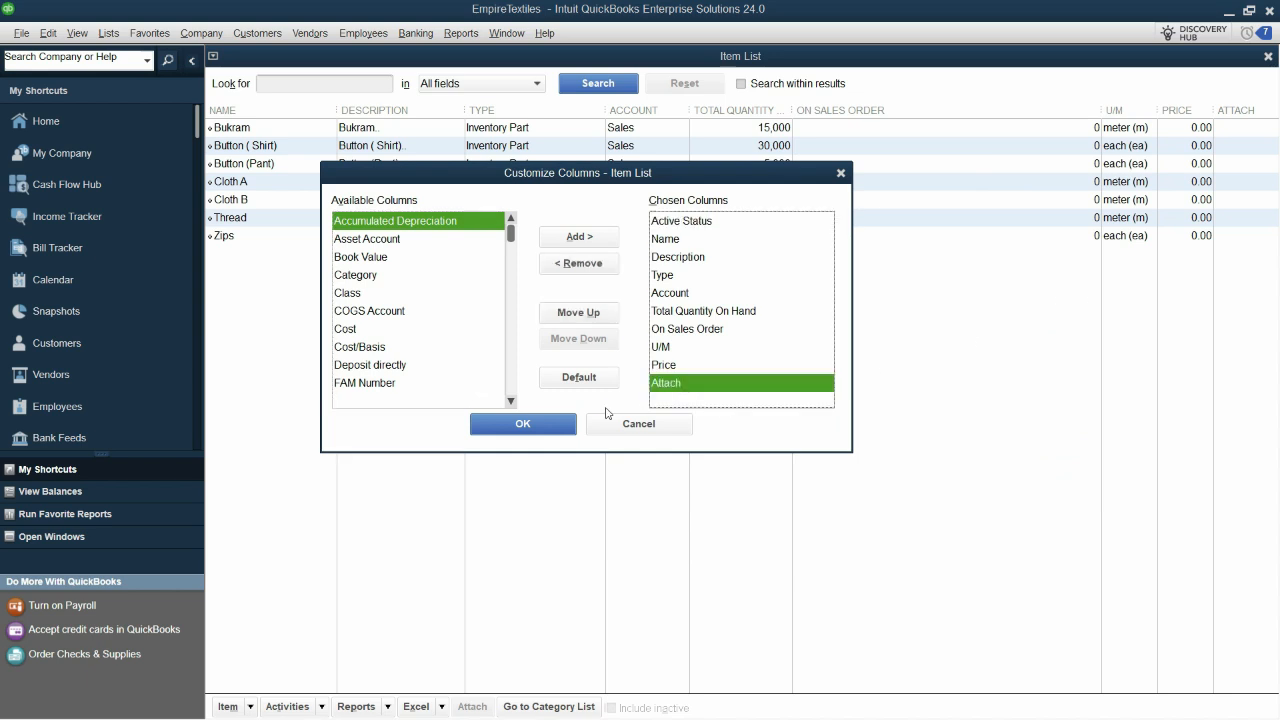
# Remove the Attach, Price and On Sales Order columns, then add Cost and move it up.
pyautogui.click(578, 263)
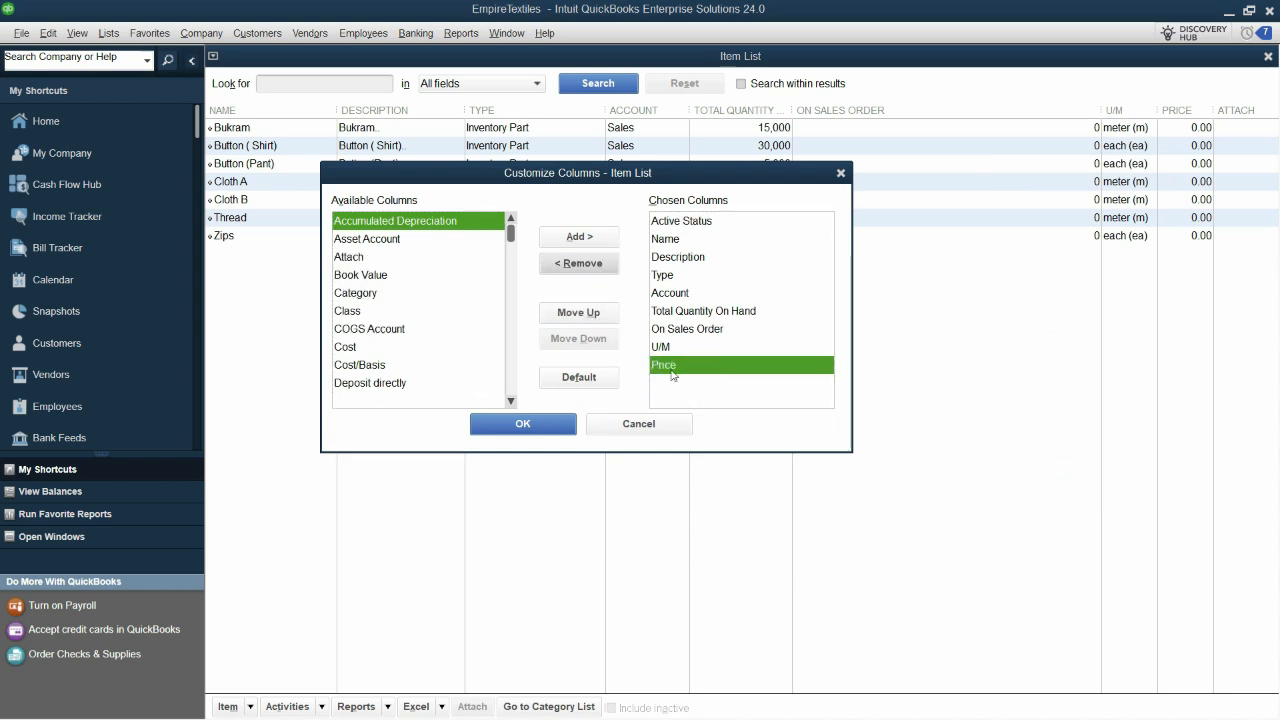
pyautogui.moveTo(680, 374)
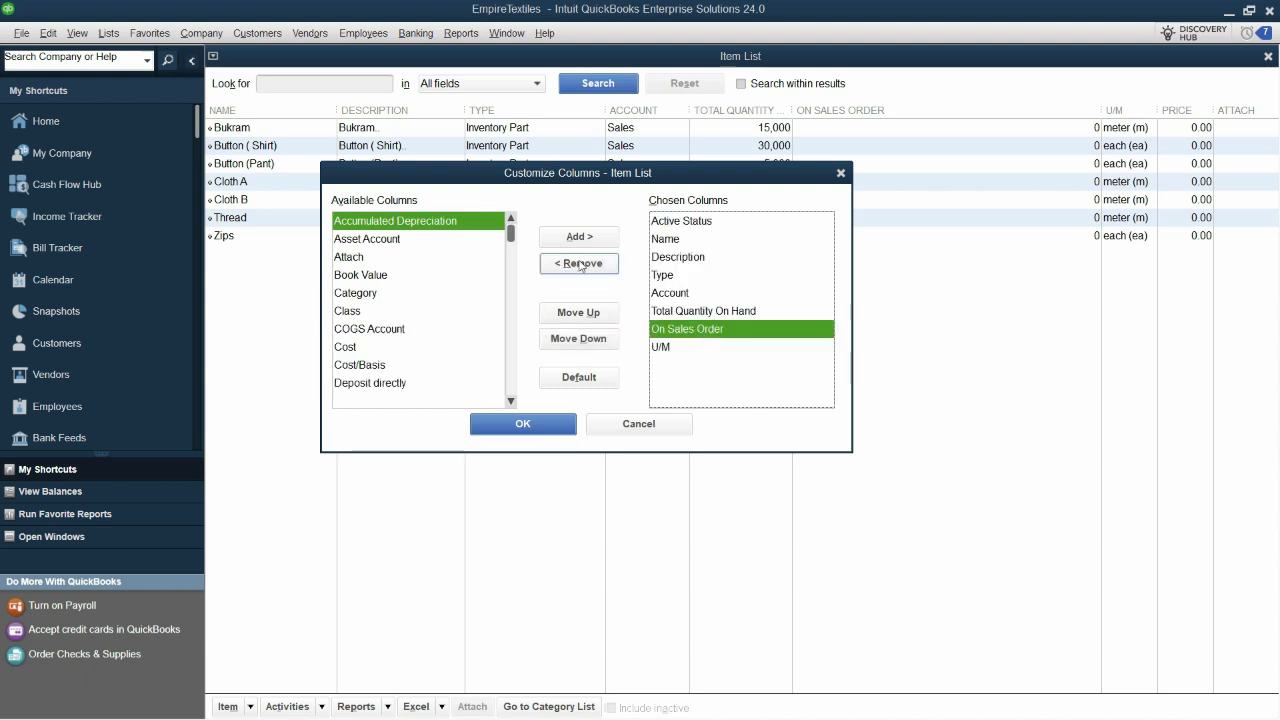
pyautogui.click(578, 263)
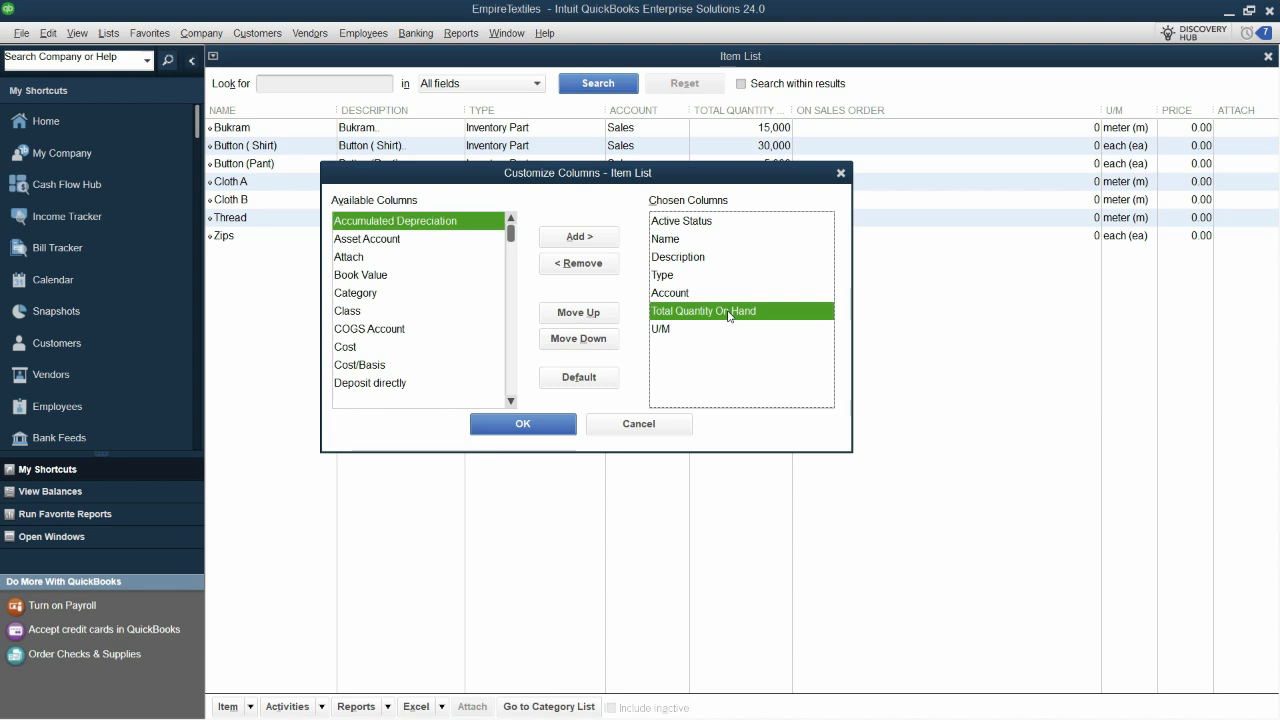
pyautogui.click(700, 292)
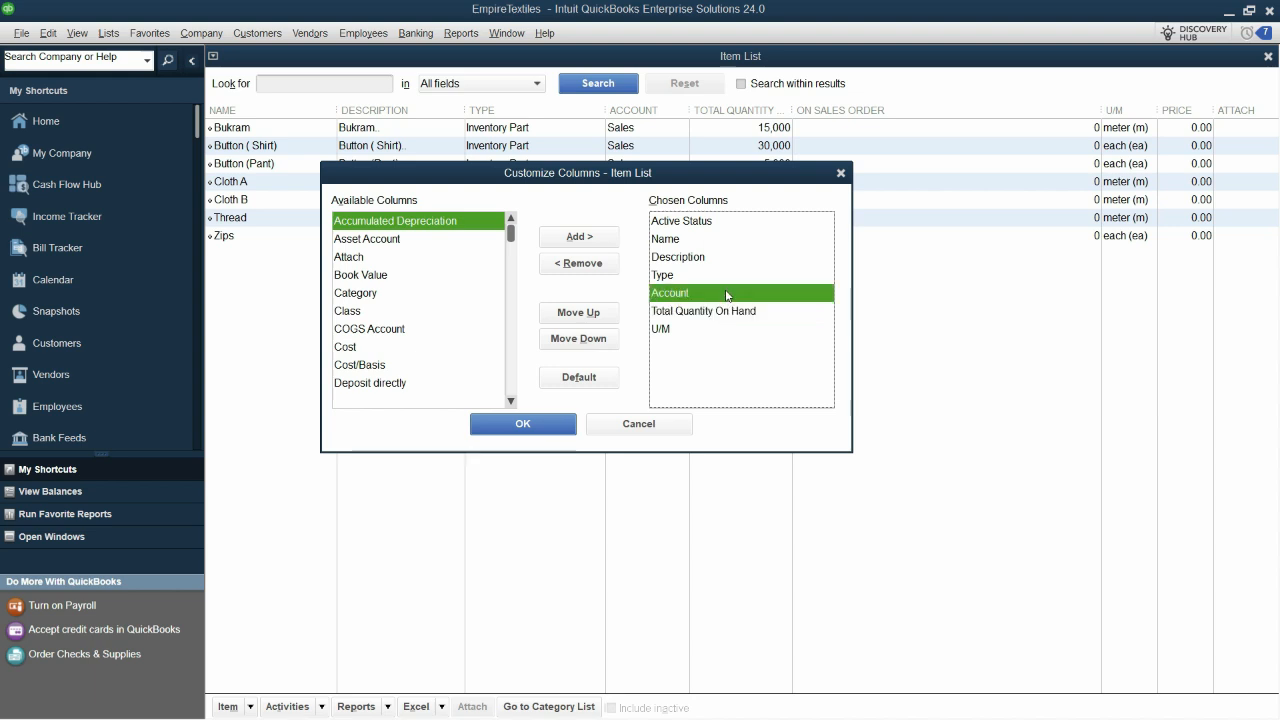
pyautogui.click(662, 274)
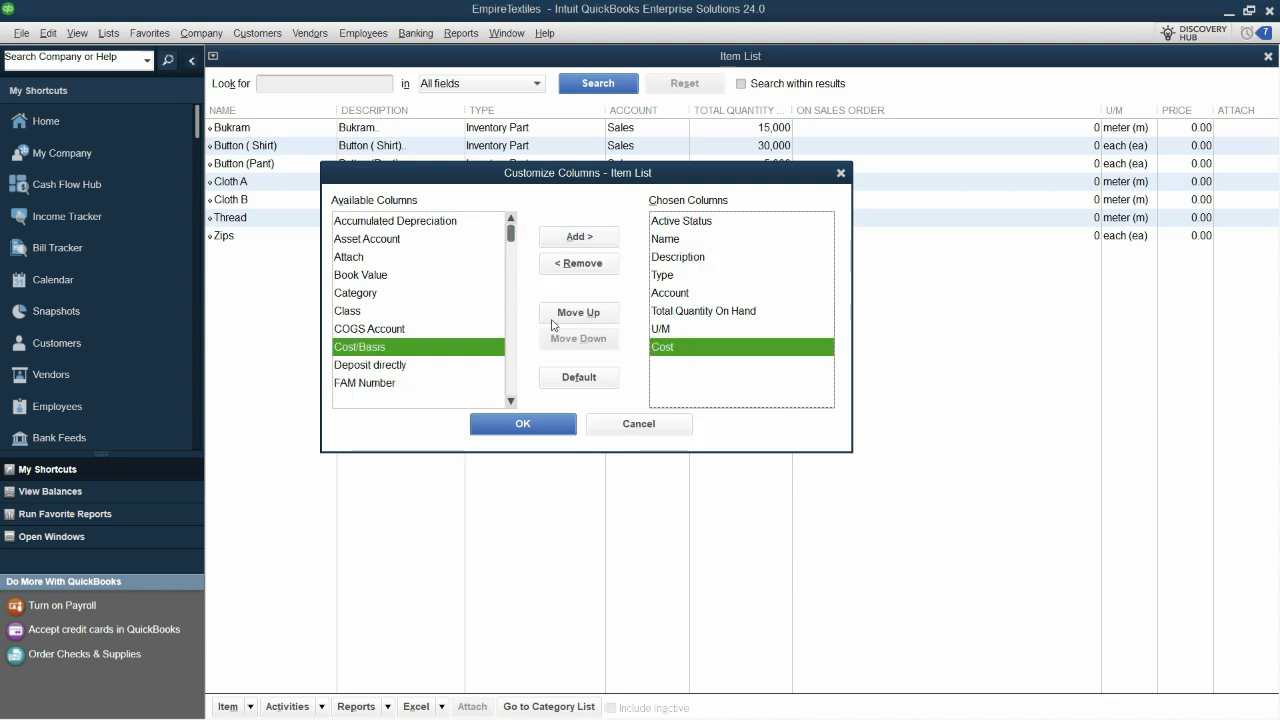
pyautogui.click(578, 312)
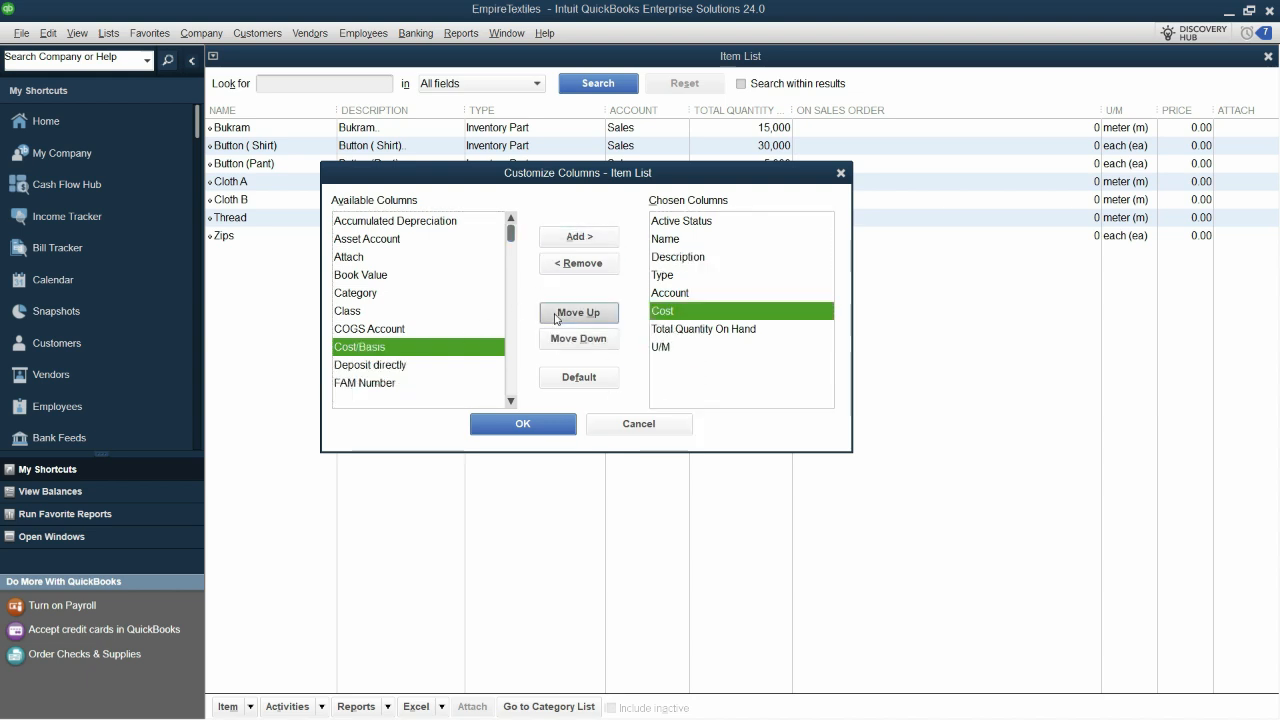
pyautogui.click(522, 423)
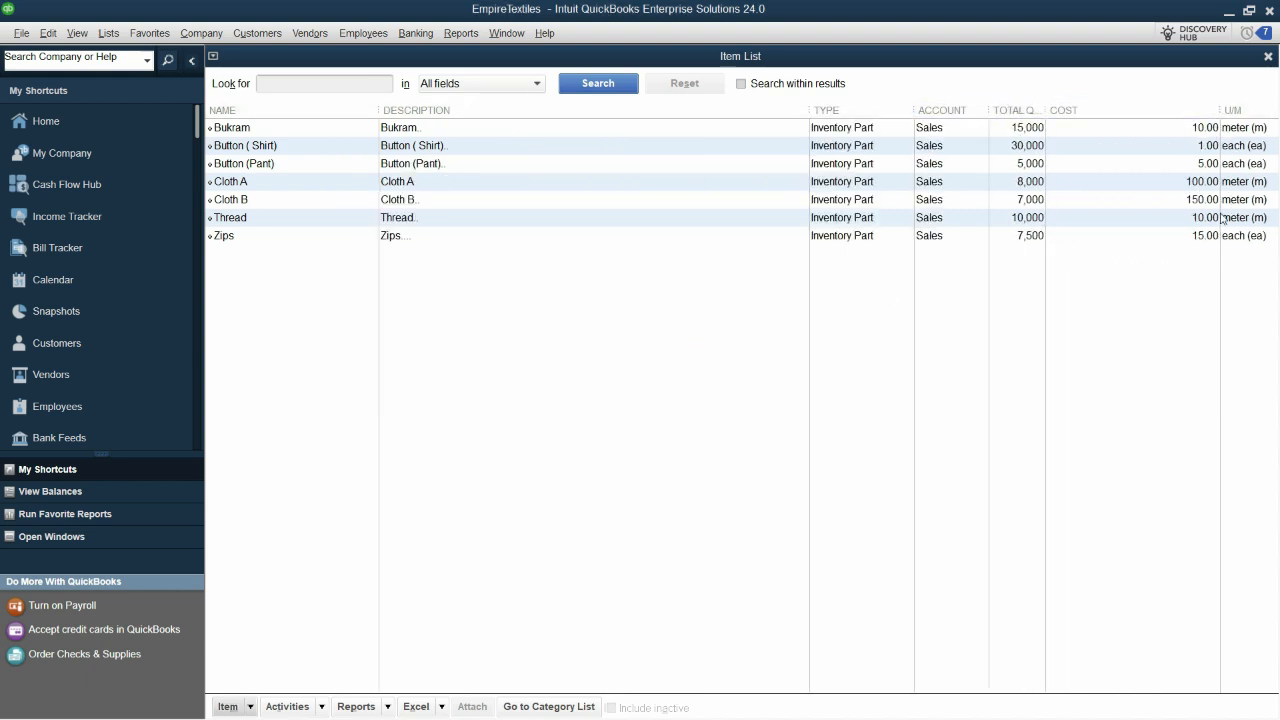
pyautogui.moveTo(1204, 258)
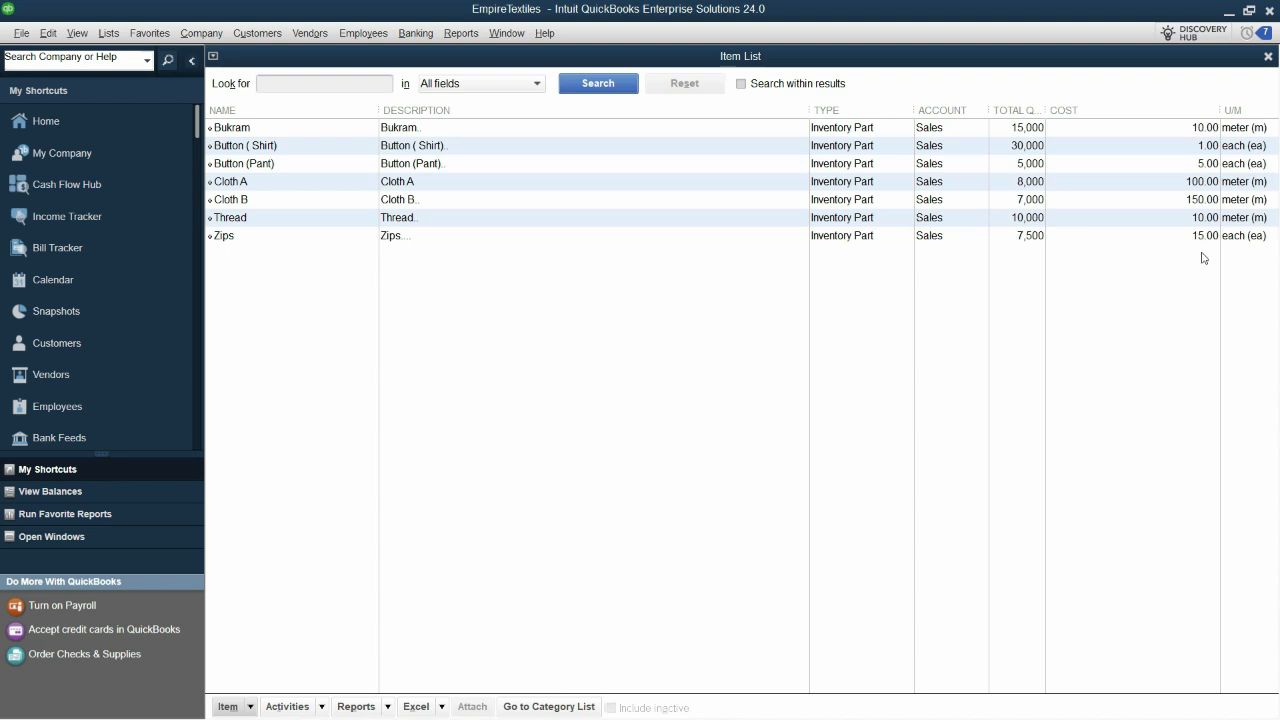
pyautogui.moveTo(1092, 293)
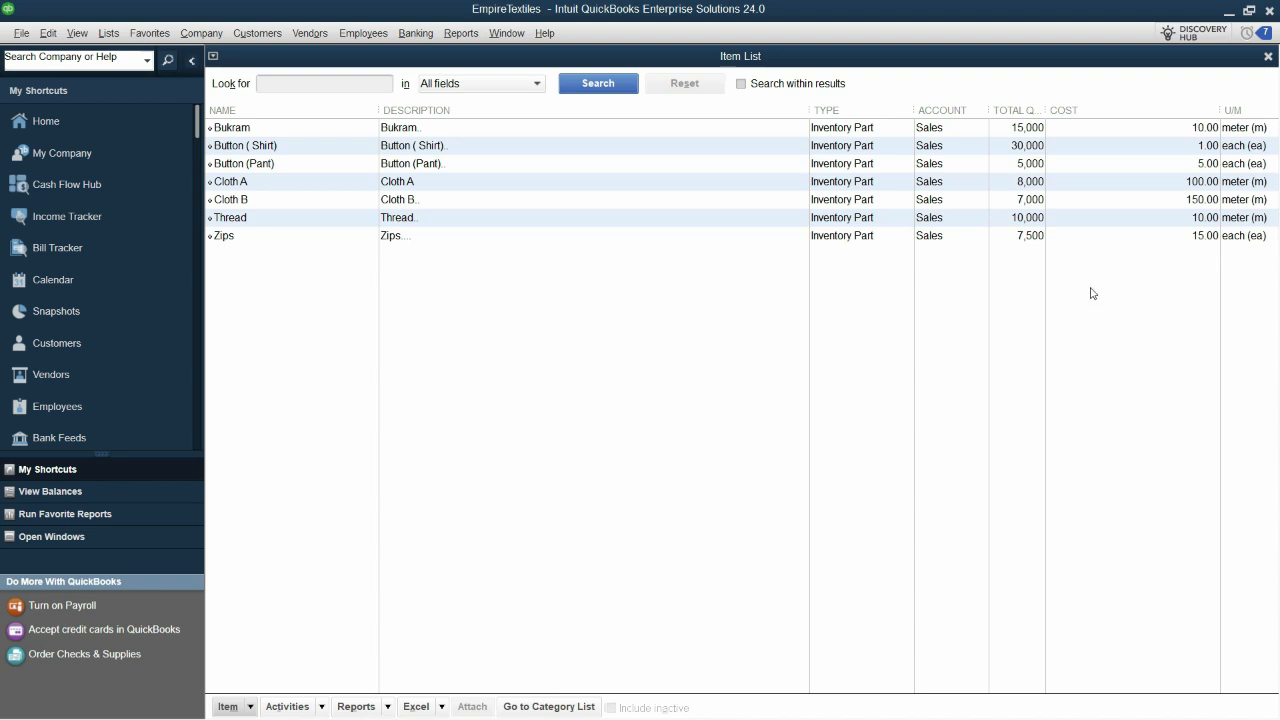
pyautogui.moveTo(920, 88)
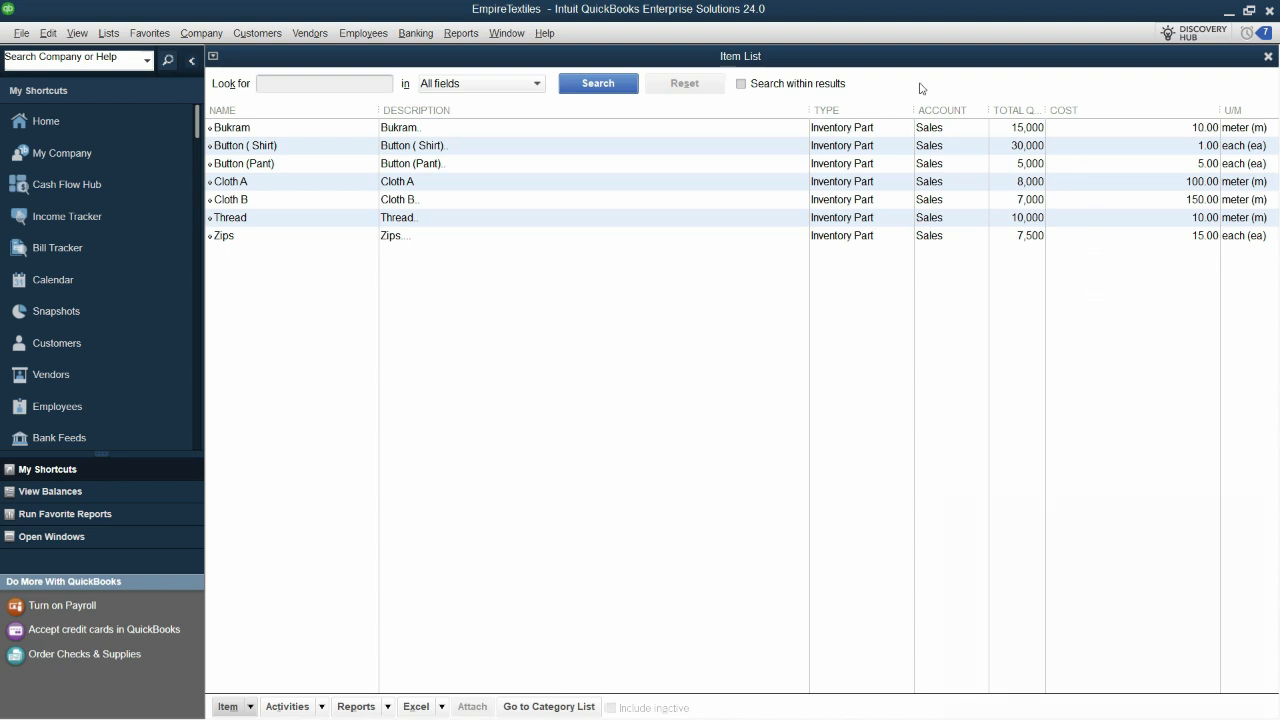